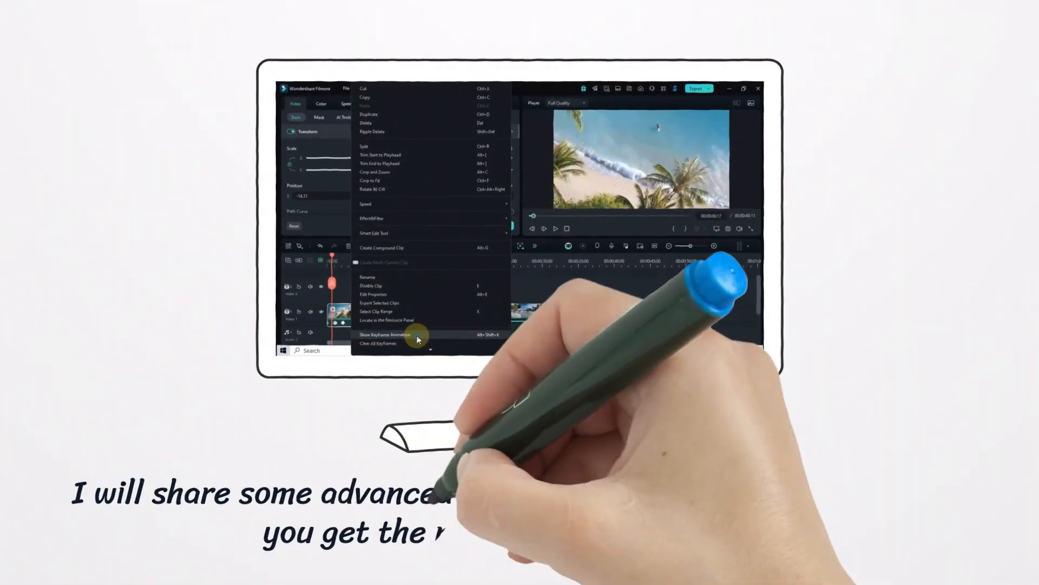
# Step: Preview the keyed woman composited over the autumn forest road footage
pyautogui.click(386, 335)
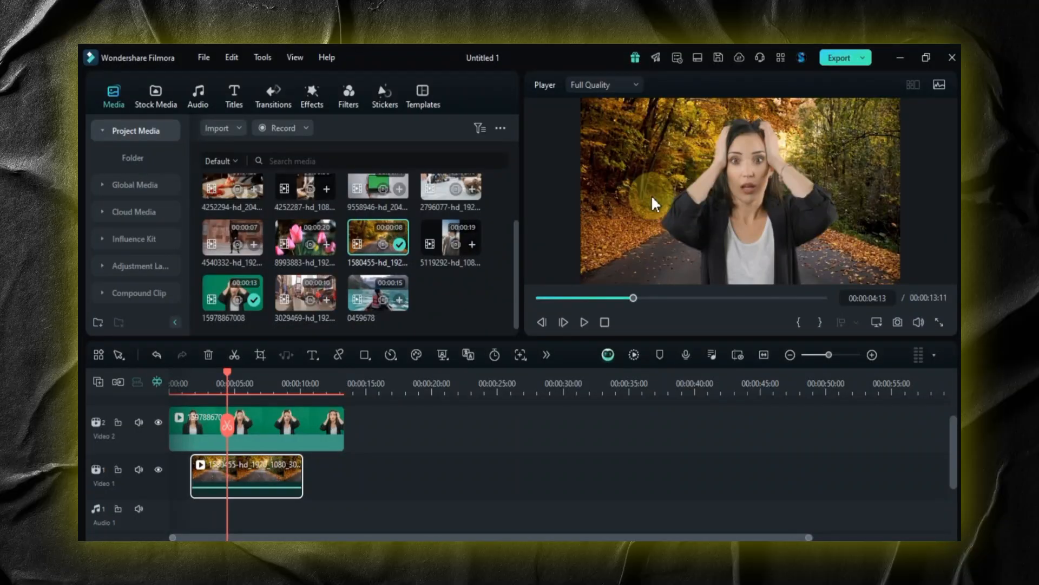
# Step: Add the green-screen woman clip, keep 1920×1080 30fps project settings, and play it
pyautogui.click(156, 95)
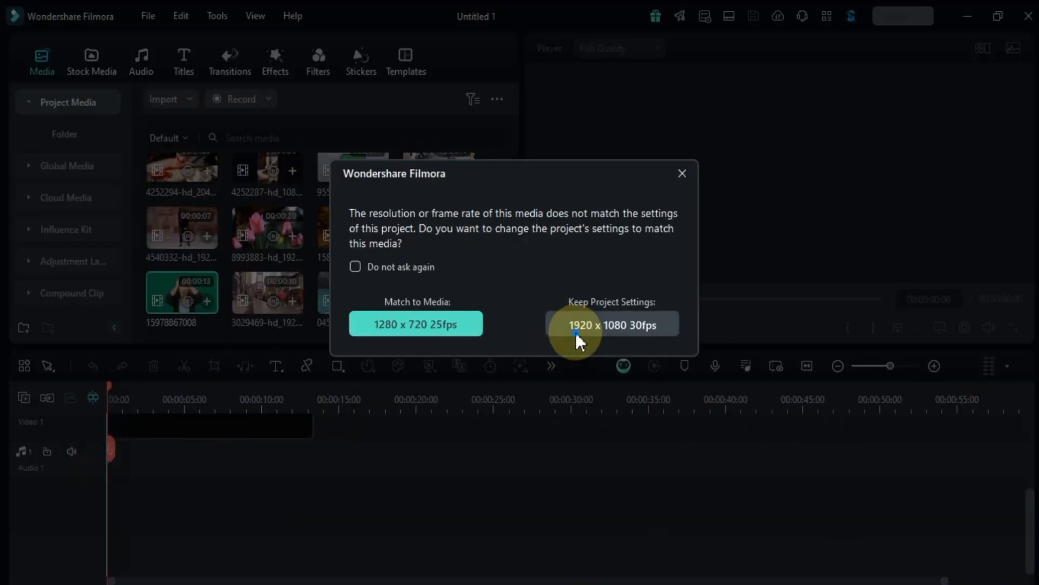
pyautogui.click(613, 325)
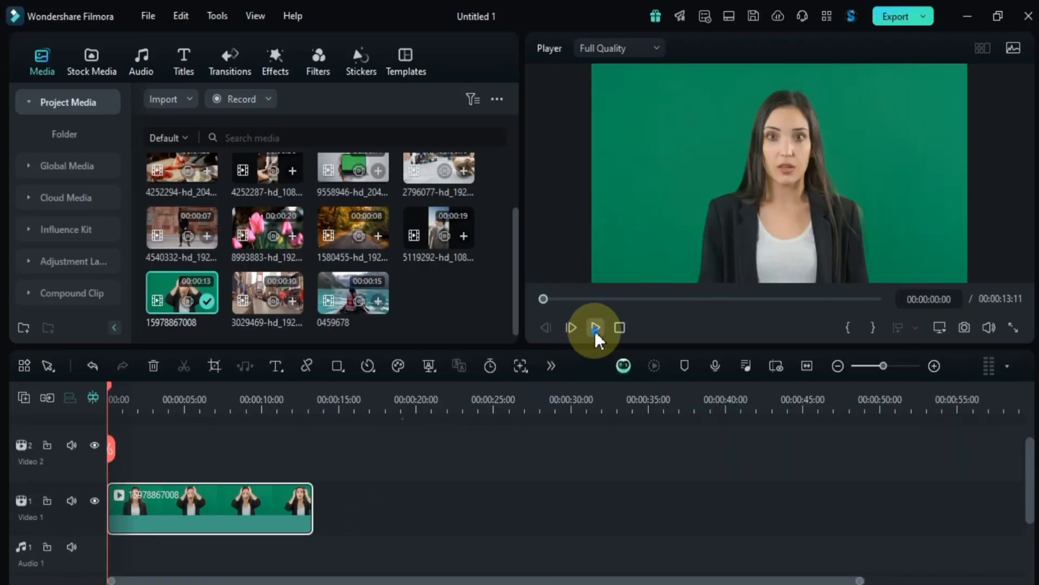
pyautogui.click(595, 327)
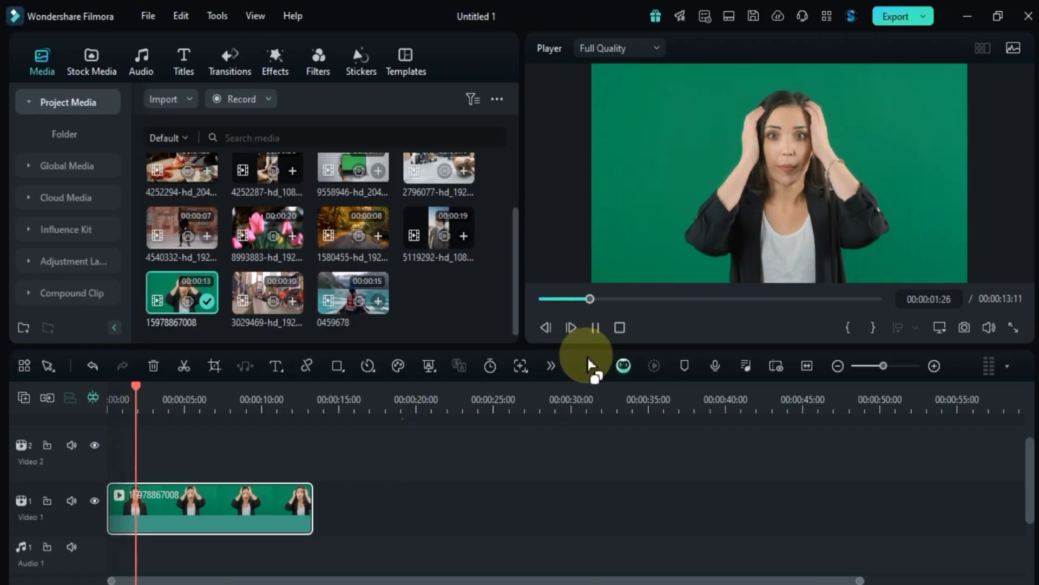
pyautogui.click(595, 327)
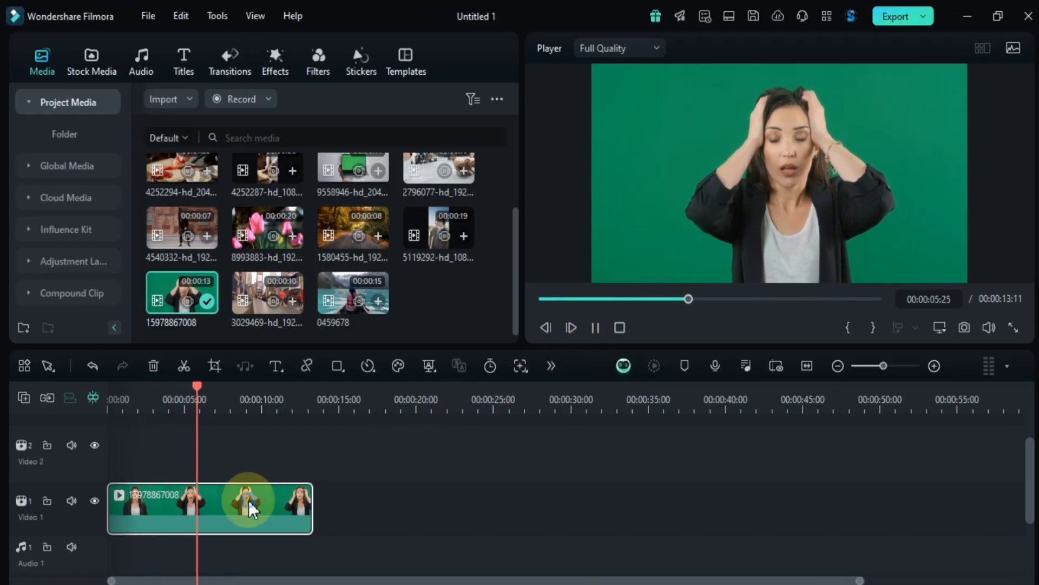
# Step: Enable Chroma Key under the woman clip's AI Tools and open its key colour options
pyautogui.doubleClick(248, 504)
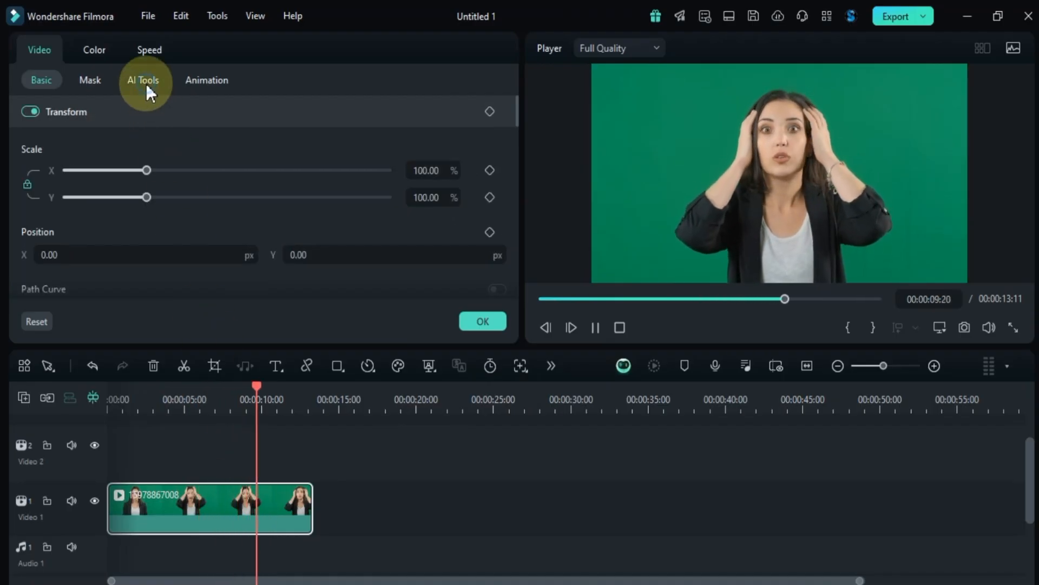
pyautogui.click(143, 80)
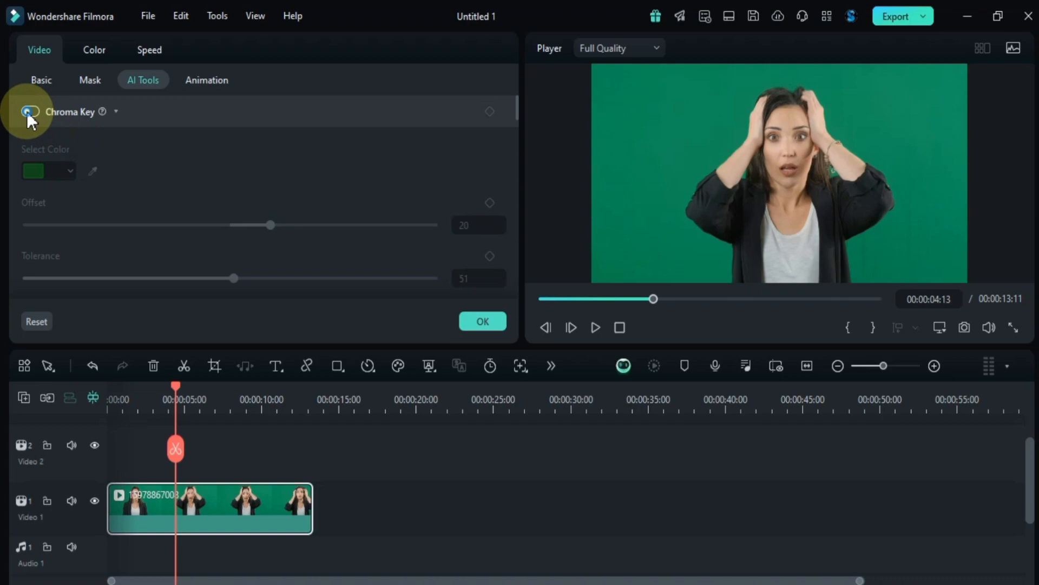
pyautogui.click(26, 112)
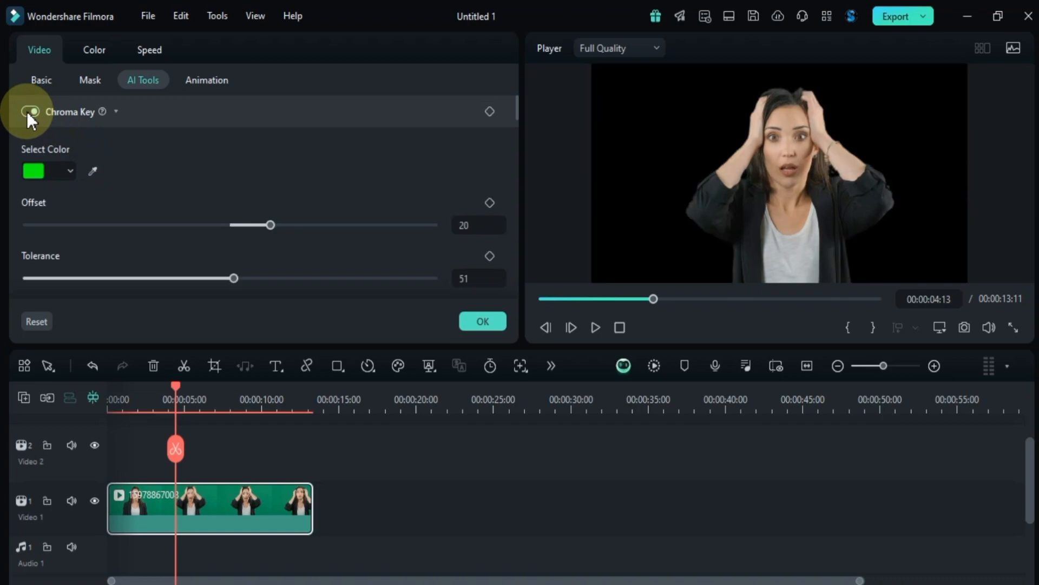
pyautogui.click(29, 112)
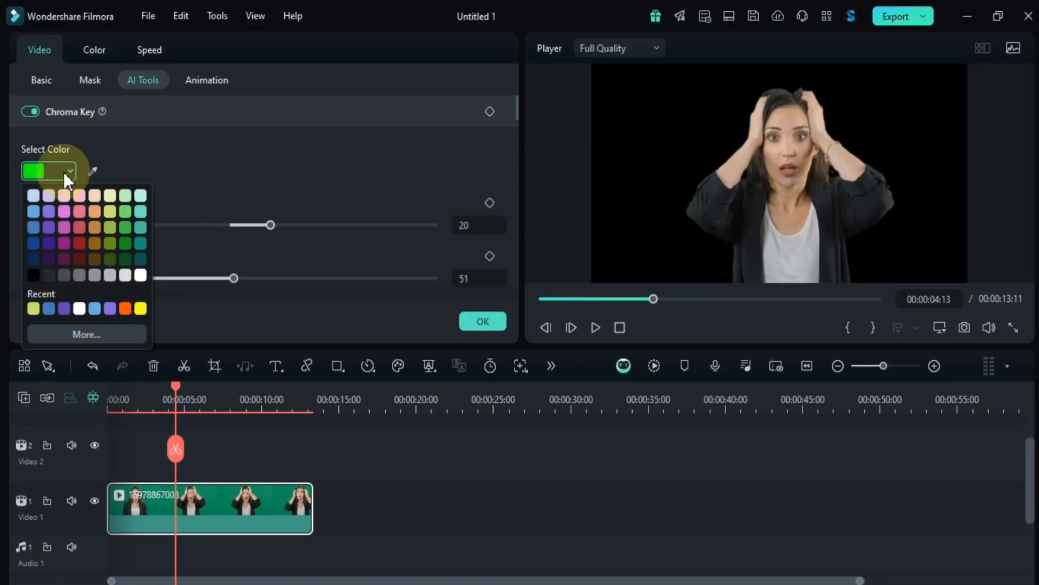
pyautogui.moveTo(74, 172)
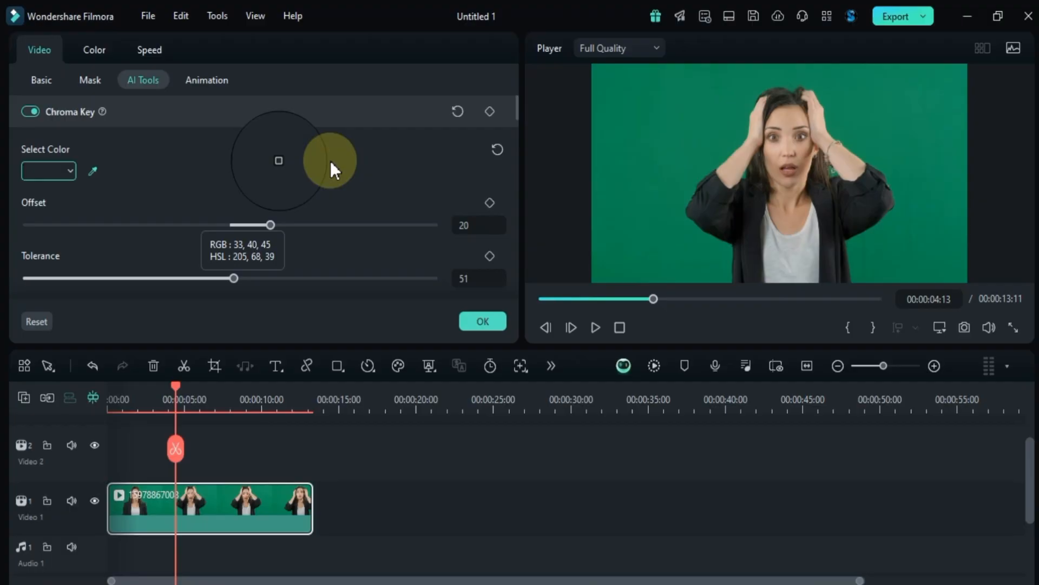
# Step: Sample the green backdrop as key colour and test the Offset and Tolerance sliders
pyautogui.click(648, 140)
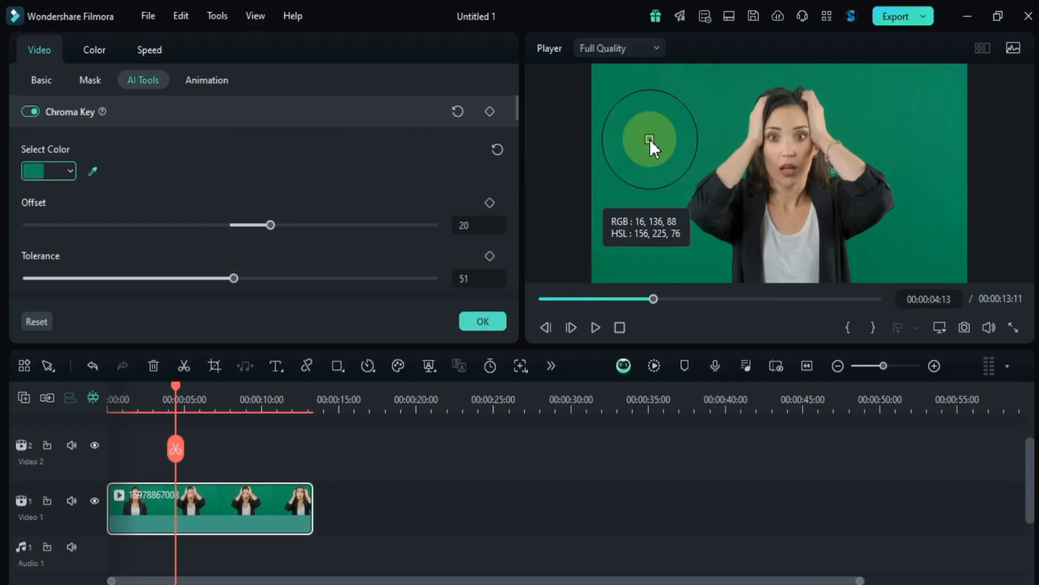
pyautogui.click(650, 139)
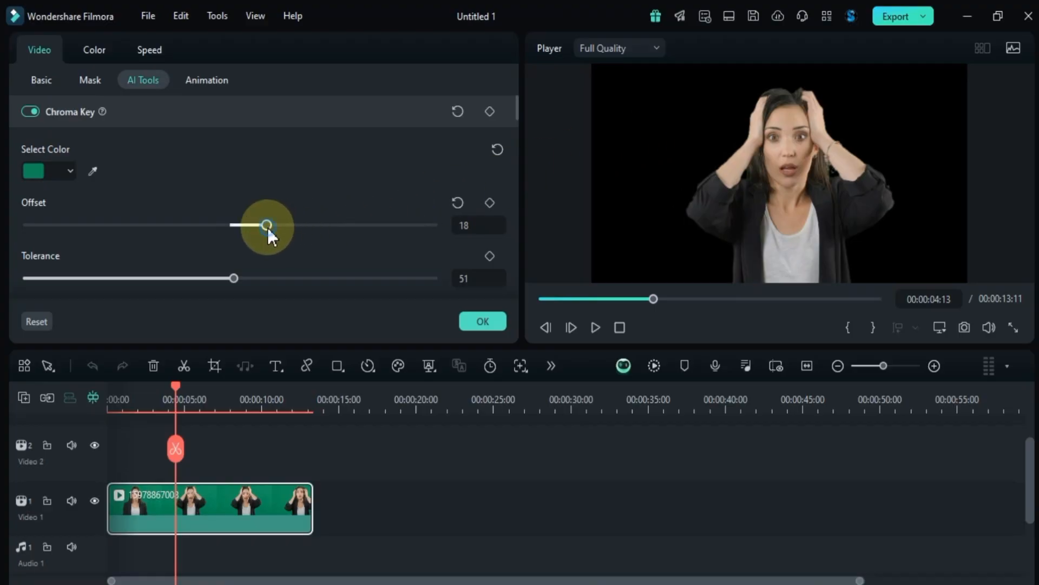
pyautogui.moveTo(268, 225); pyautogui.dragTo(186, 224)
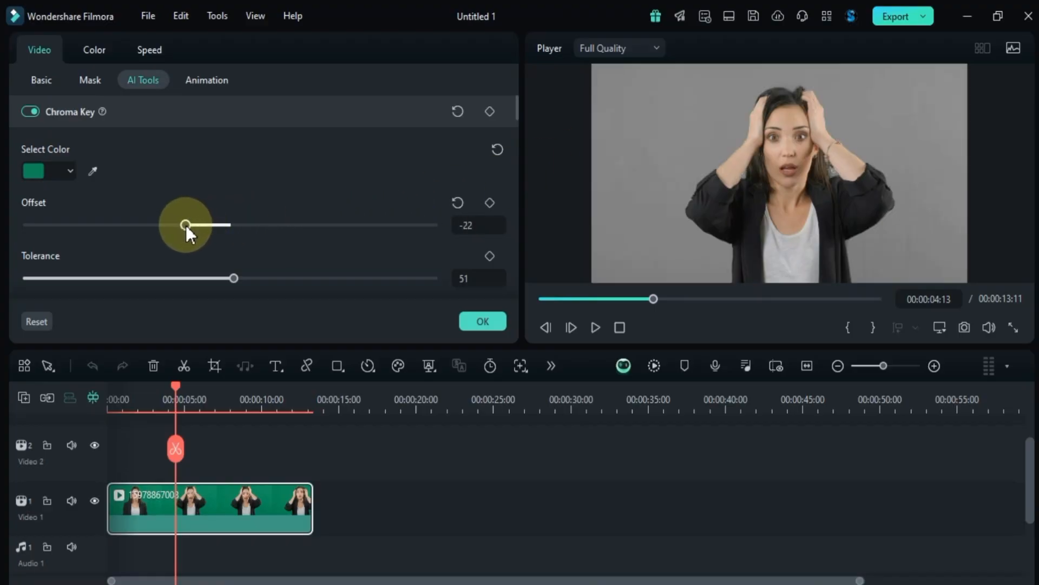
pyautogui.moveTo(186, 224); pyautogui.dragTo(303, 224)
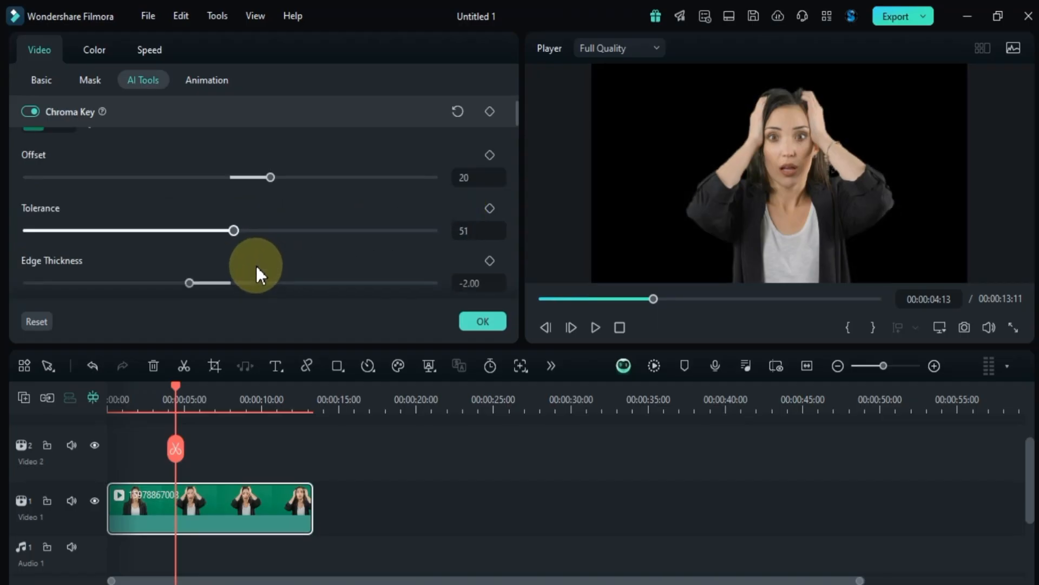
pyautogui.moveTo(234, 231); pyautogui.dragTo(201, 230)
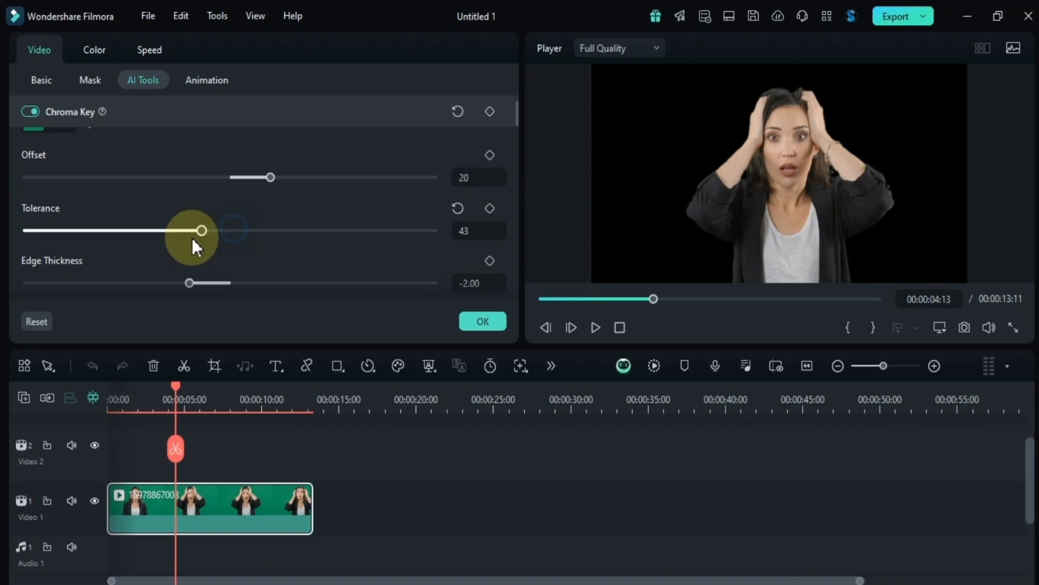
pyautogui.moveTo(201, 230); pyautogui.dragTo(343, 230)
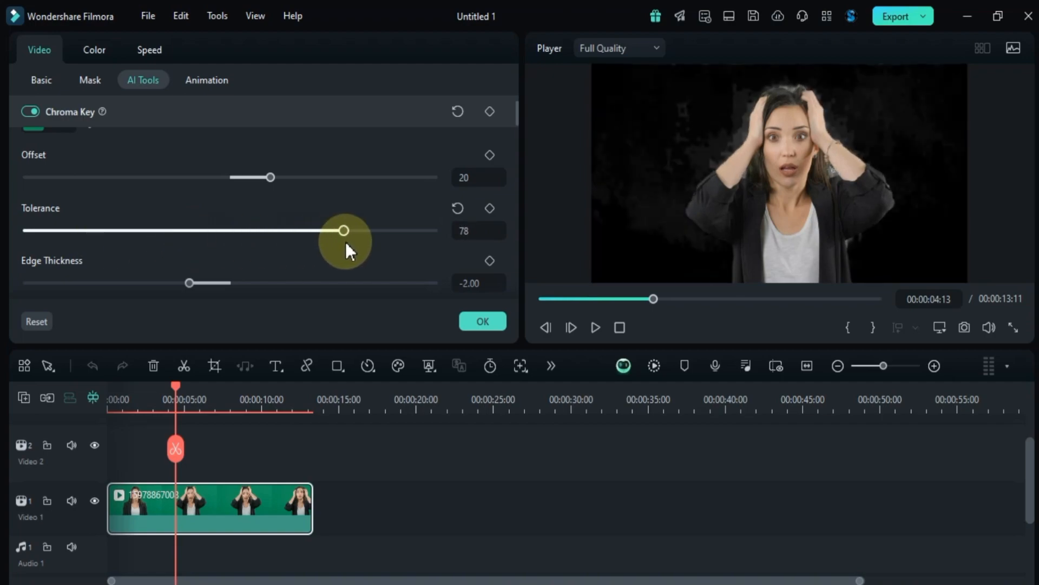
pyautogui.moveTo(345, 230); pyautogui.dragTo(226, 230)
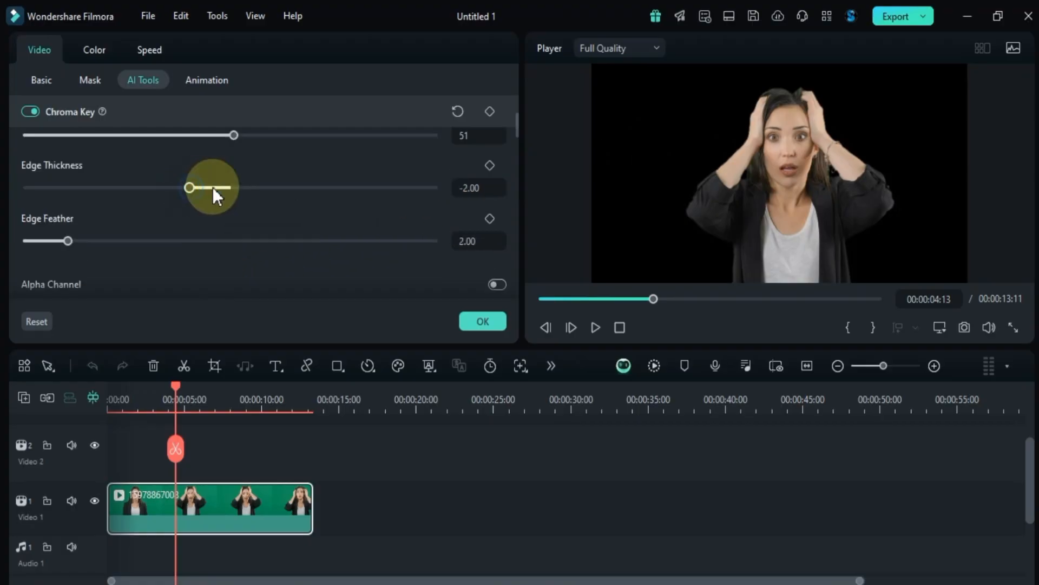
# Step: Test Edge Thickness, restore its default, and increase Edge Feather
pyautogui.moveTo(189, 188); pyautogui.dragTo(108, 187)
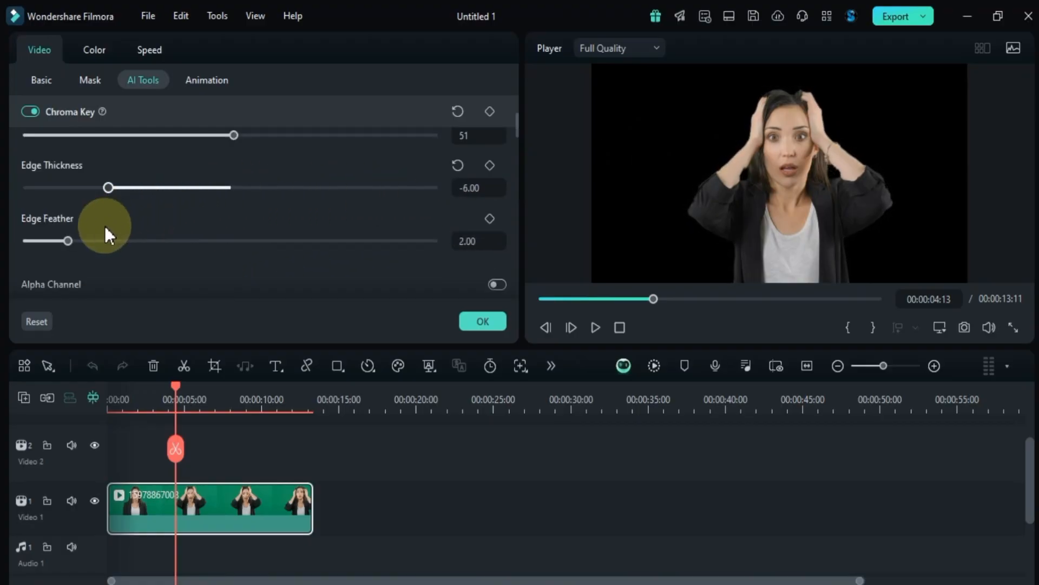
pyautogui.moveTo(109, 187); pyautogui.dragTo(352, 187)
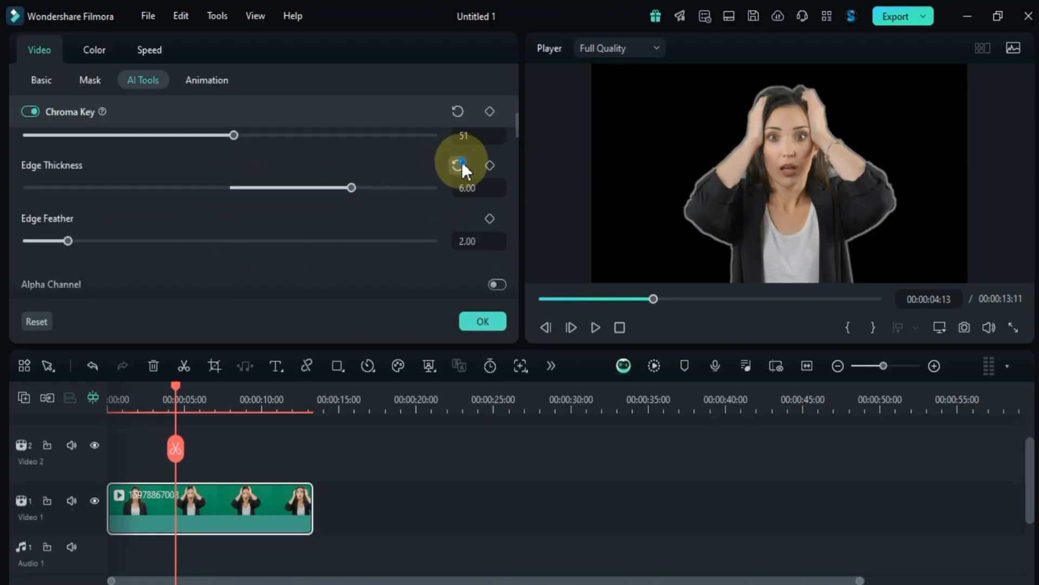
pyautogui.moveTo(67, 241); pyautogui.dragTo(331, 241)
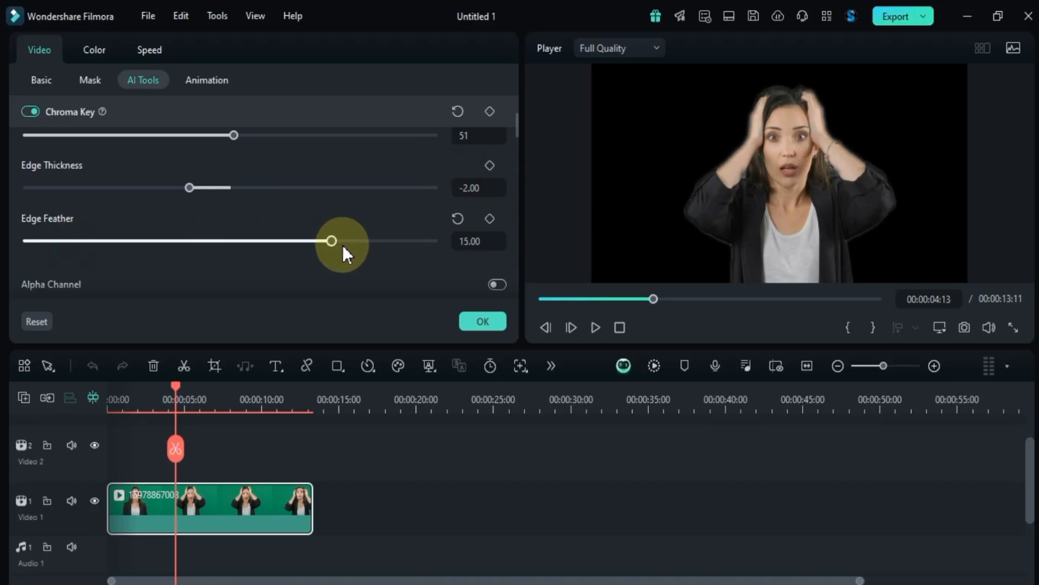
pyautogui.moveTo(331, 240); pyautogui.dragTo(433, 240)
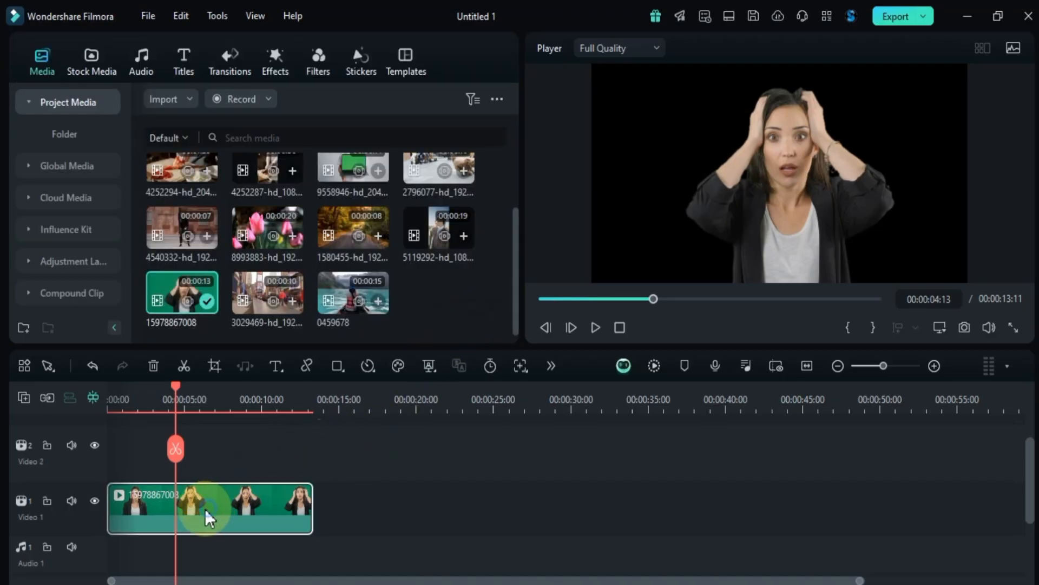
# Step: Move the woman clip to Video 2, place the forest footage beneath, and play
pyautogui.moveTo(209, 508); pyautogui.dragTo(209, 452)
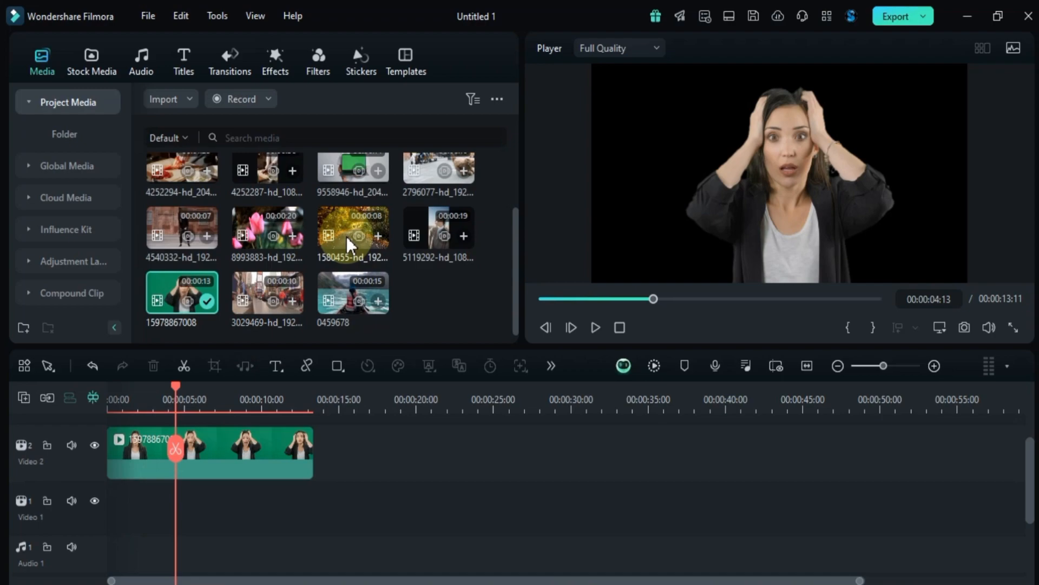
pyautogui.moveTo(352, 228); pyautogui.dragTo(157, 500)
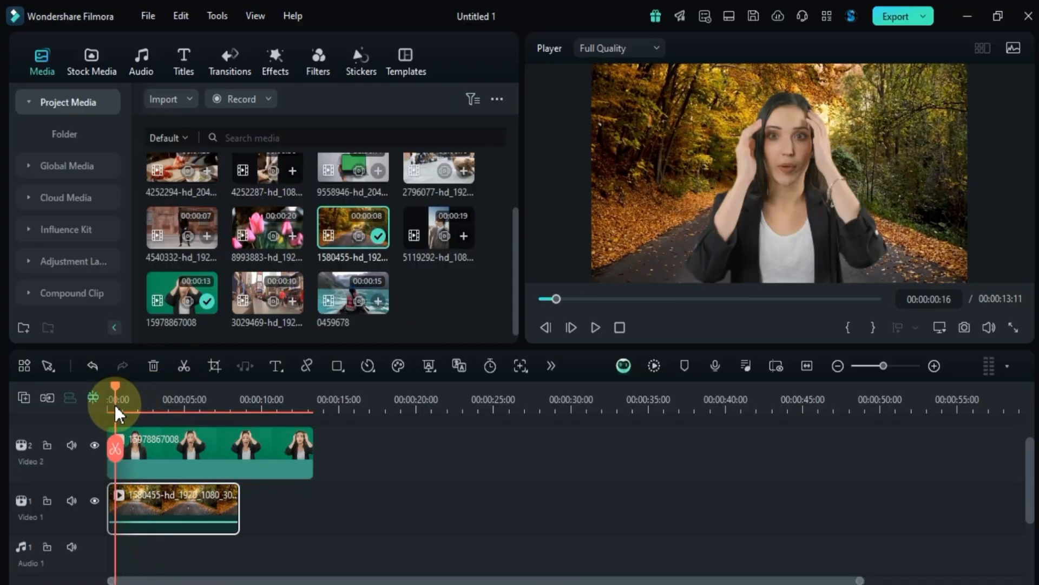
pyautogui.click(595, 327)
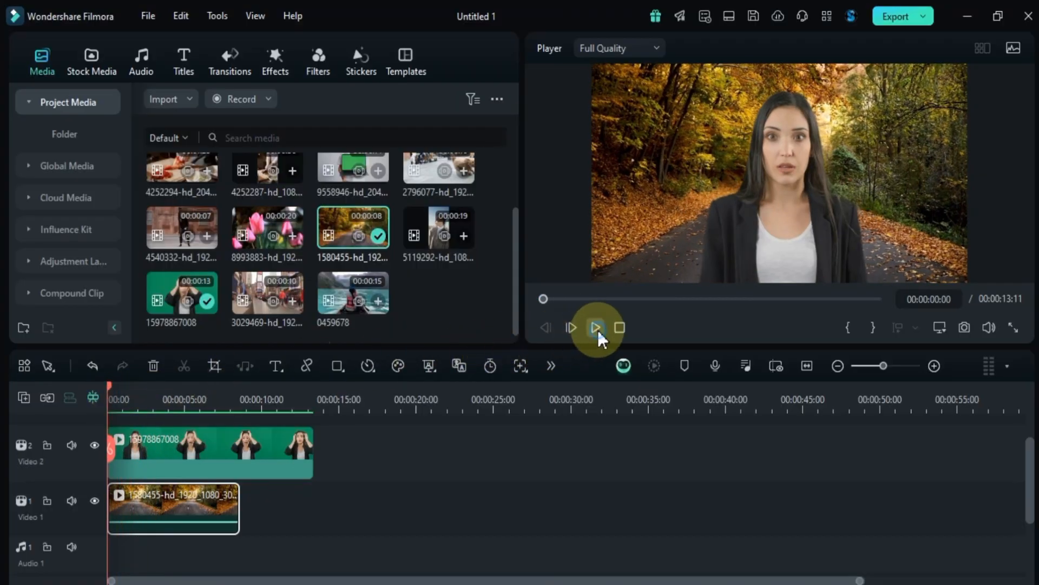
pyautogui.click(595, 328)
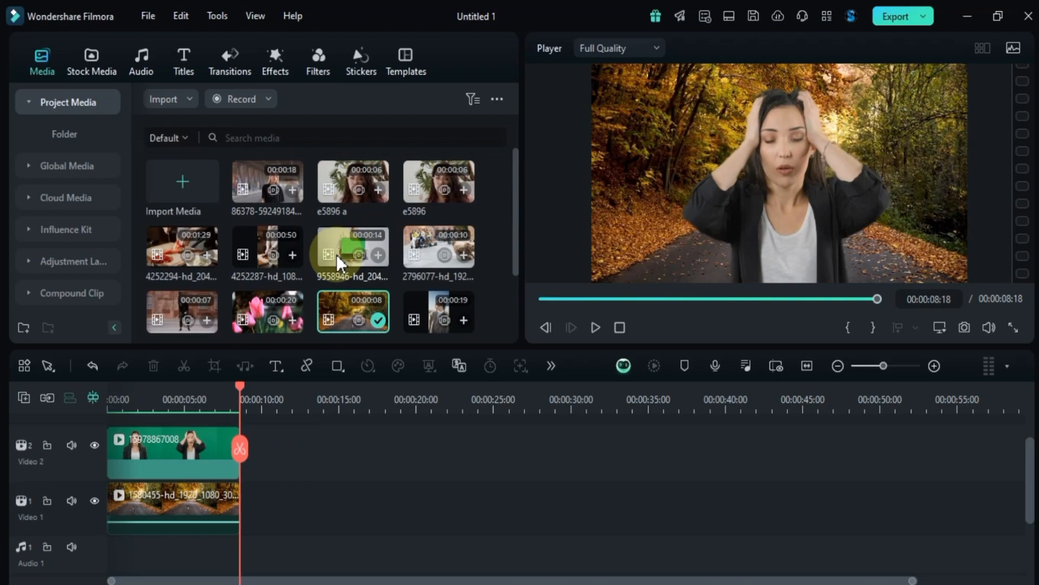
# Step: Add the laptop clip after the presenter, match the project to 2048×1080 25fps, and select it
pyautogui.moveTo(352, 253); pyautogui.dragTo(357, 437)
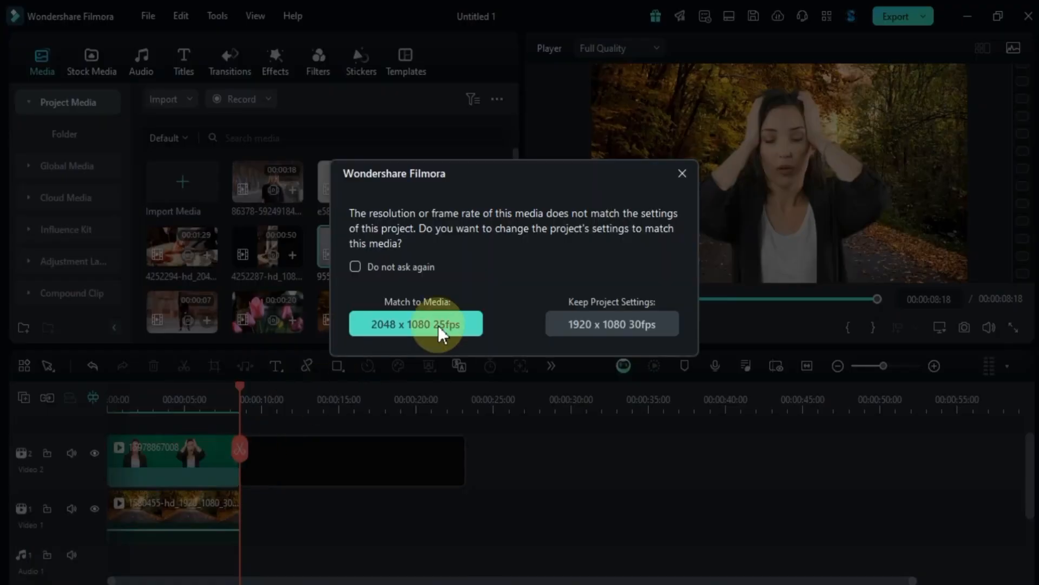
pyautogui.click(416, 324)
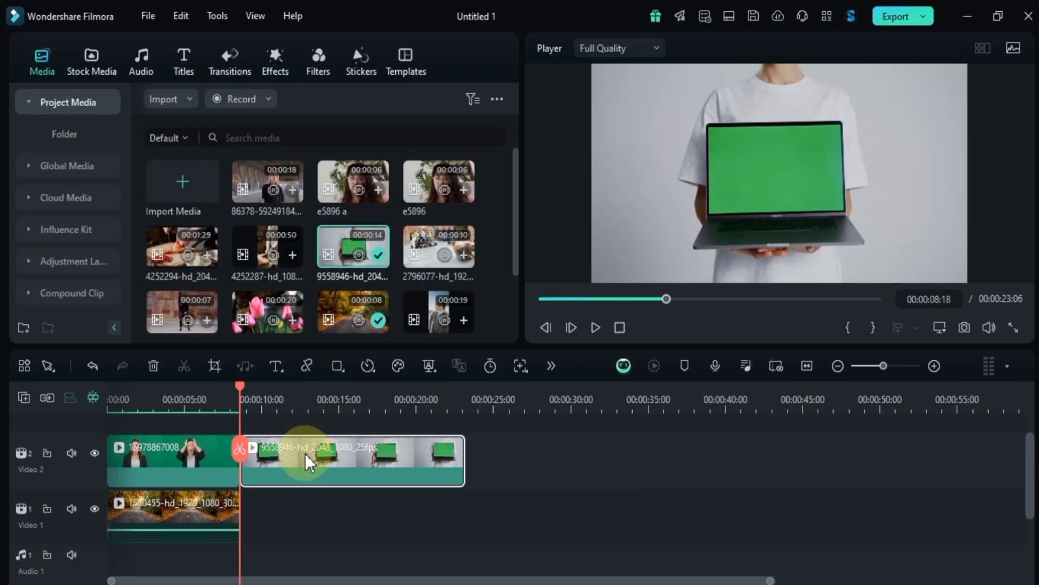
pyautogui.click(429, 366)
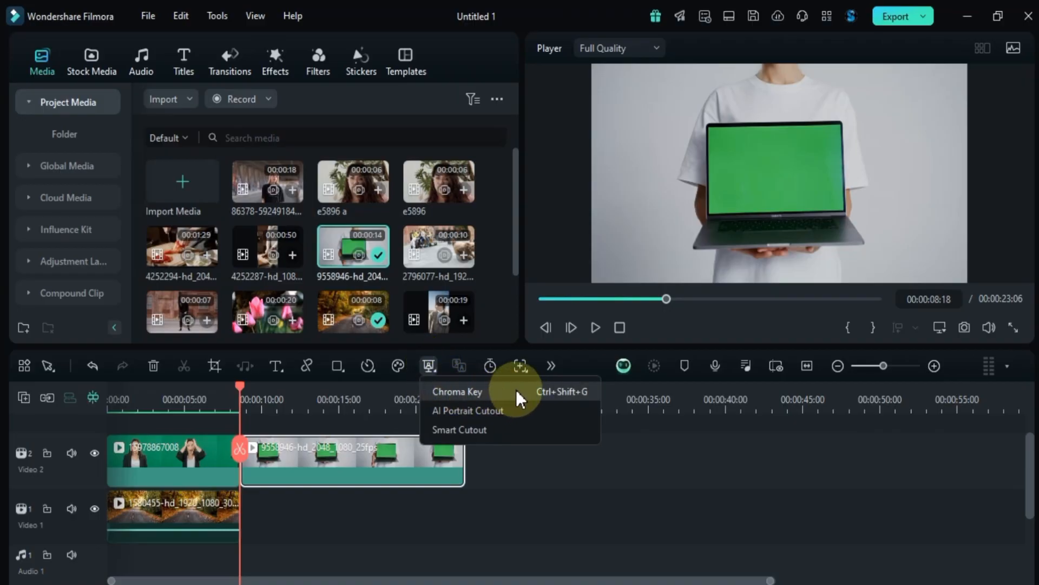
# Step: Turn on Chroma Key for the laptop clip and confirm the keying settings
pyautogui.click(456, 392)
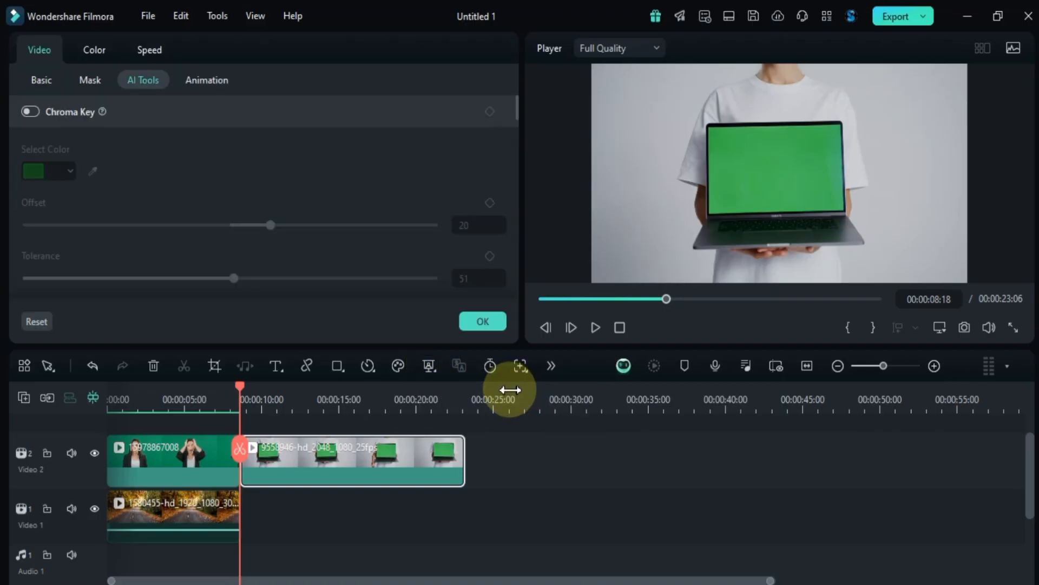
pyautogui.click(28, 112)
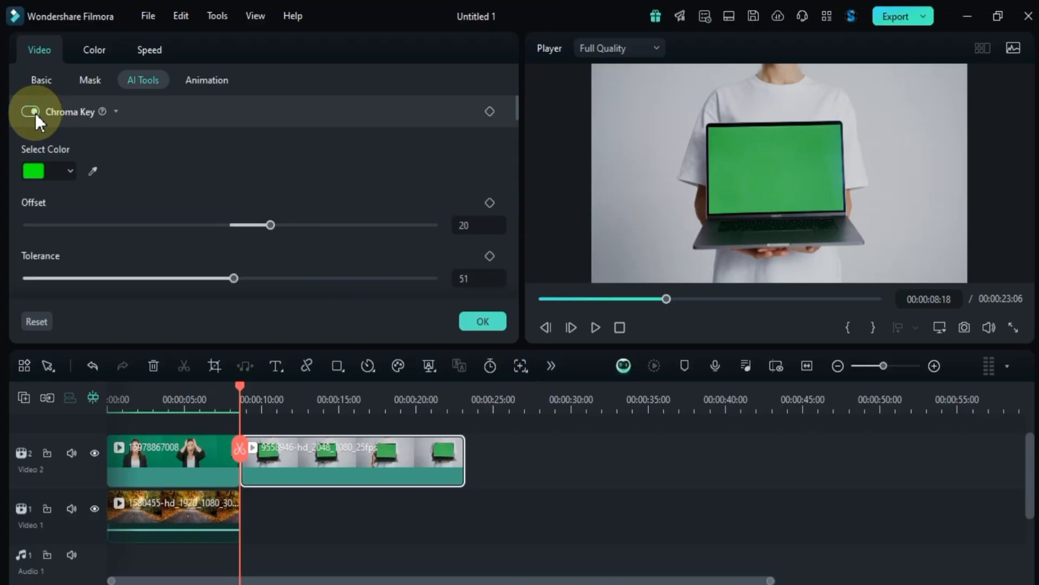
pyautogui.click(29, 112)
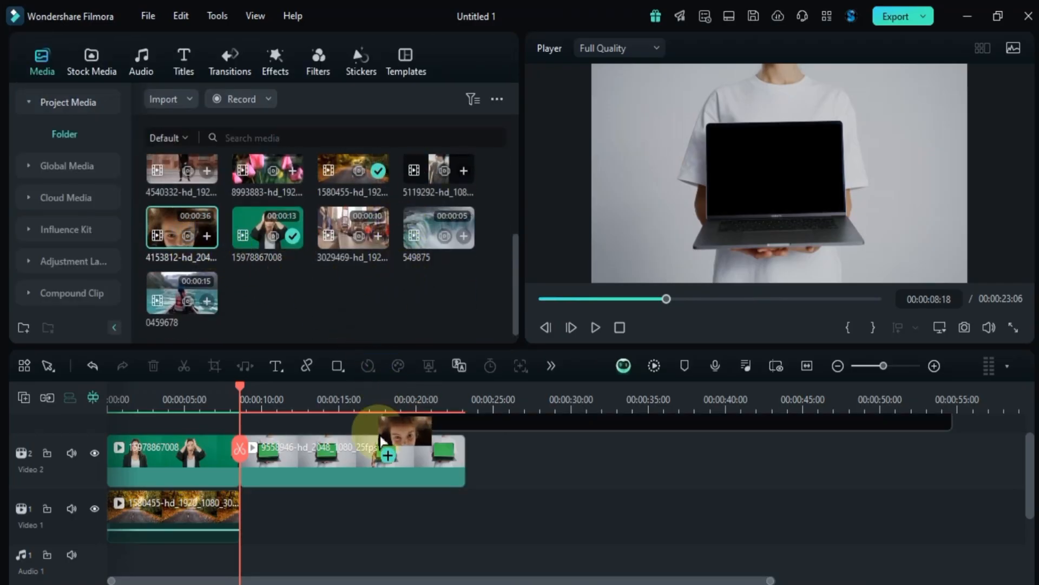
# Step: Add the face clip beneath the laptop clip, scaled to 49% at Position X -55
pyautogui.click(389, 470)
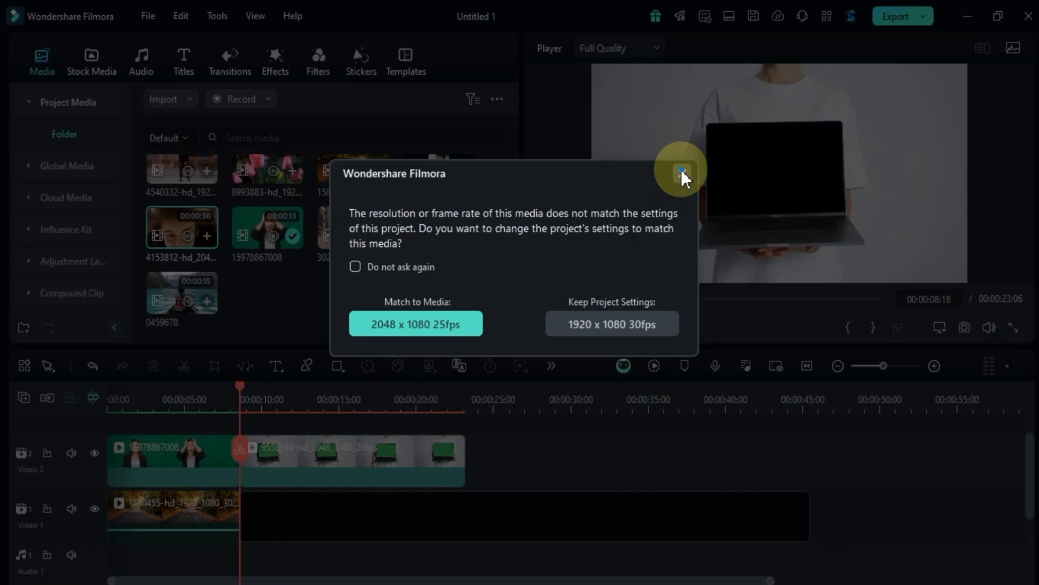
pyautogui.click(415, 324)
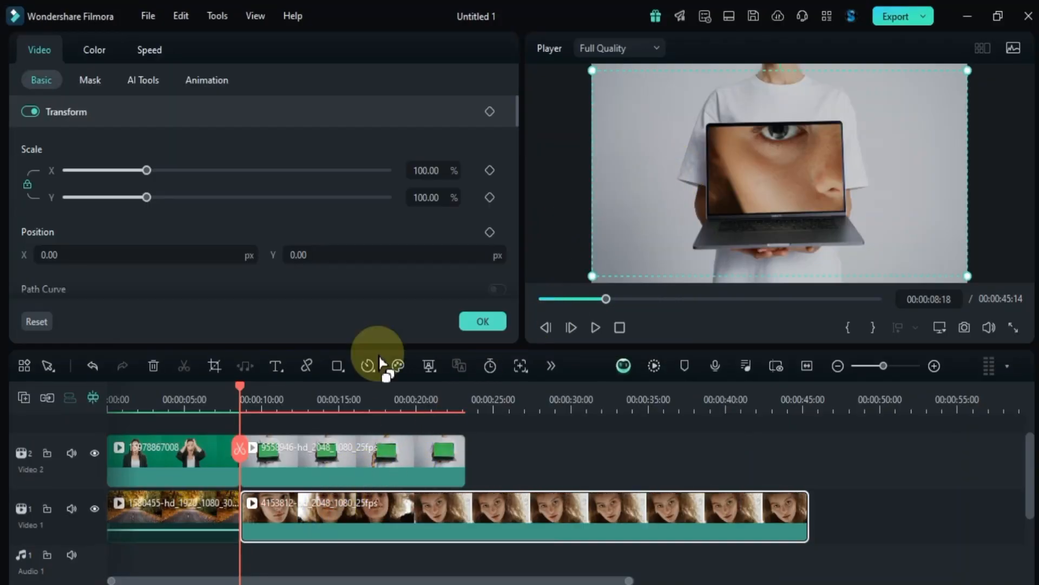
pyautogui.moveTo(147, 170); pyautogui.dragTo(106, 170)
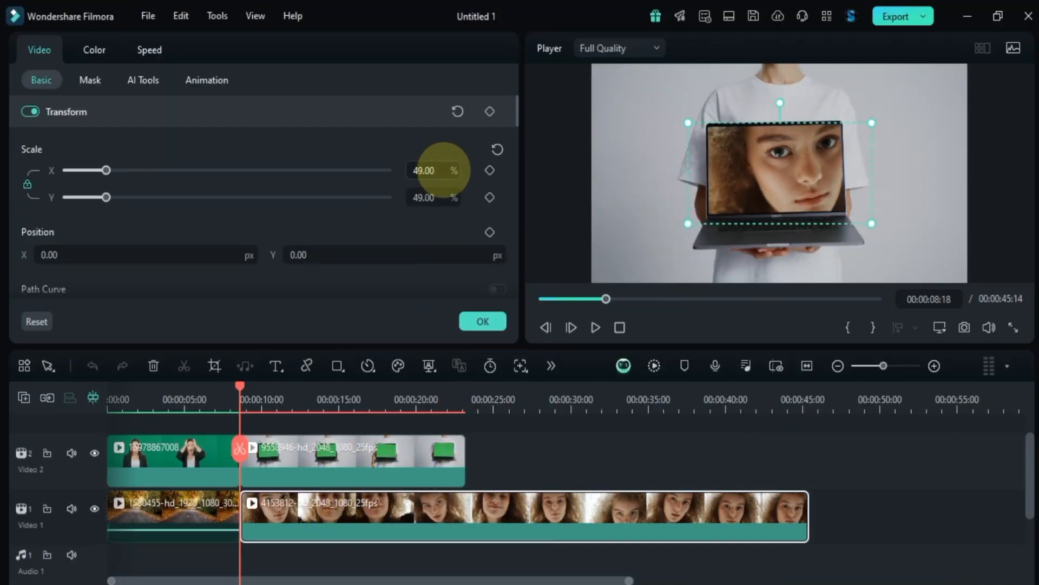
pyautogui.scroll(-3)
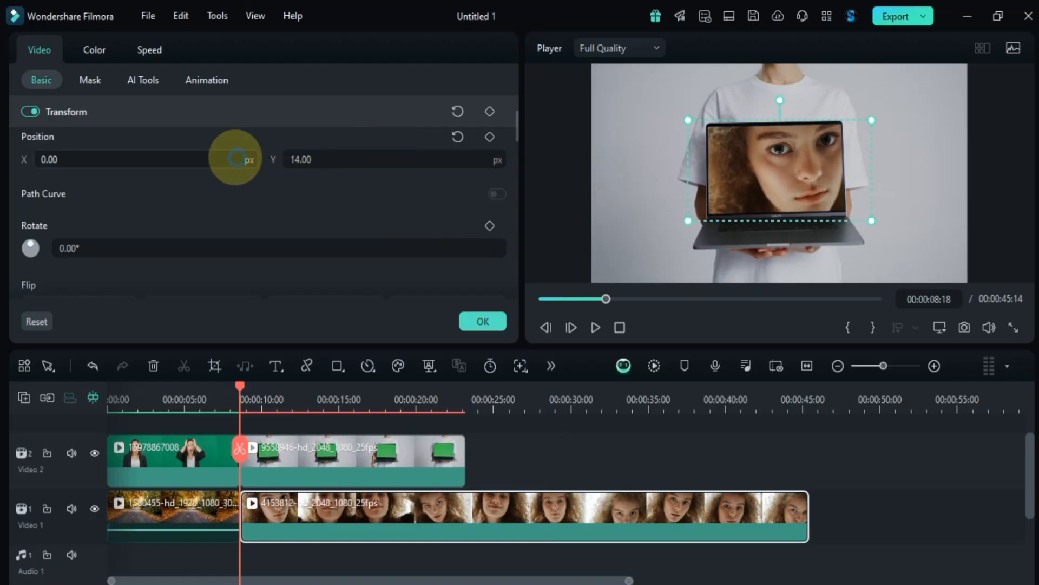
pyautogui.moveTo(235, 159); pyautogui.dragTo(199, 159)
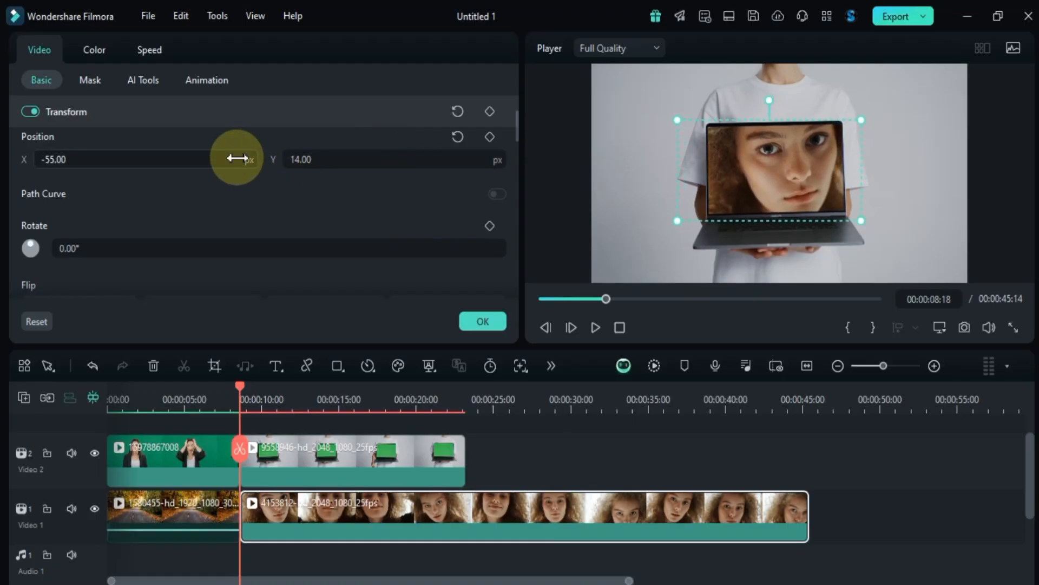
pyautogui.click(595, 328)
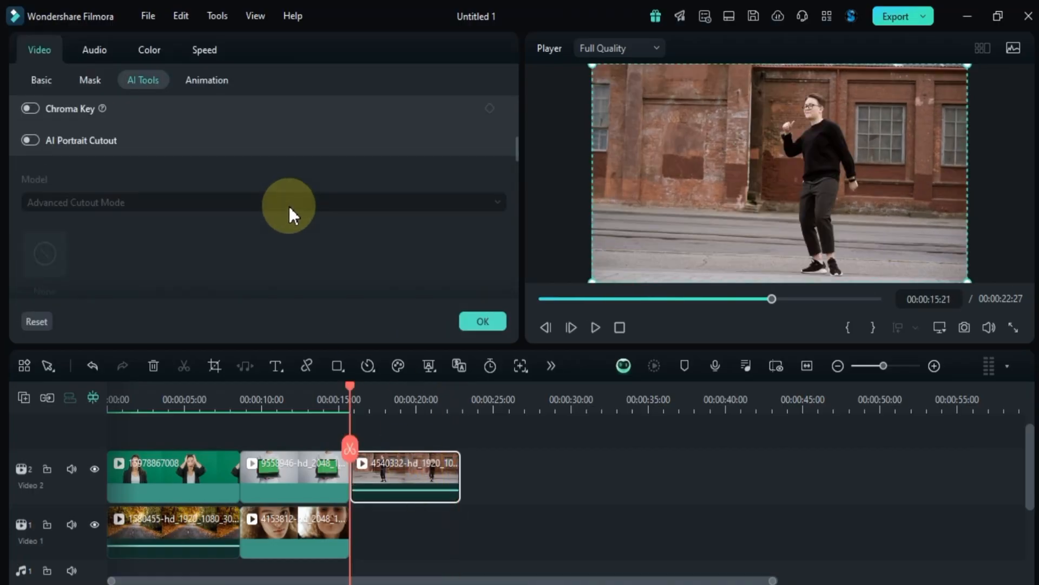
# Step: Turn on AI Portrait Cutout for the dancer, preview it, and choose Advanced Cutout Mode
pyautogui.click(30, 141)
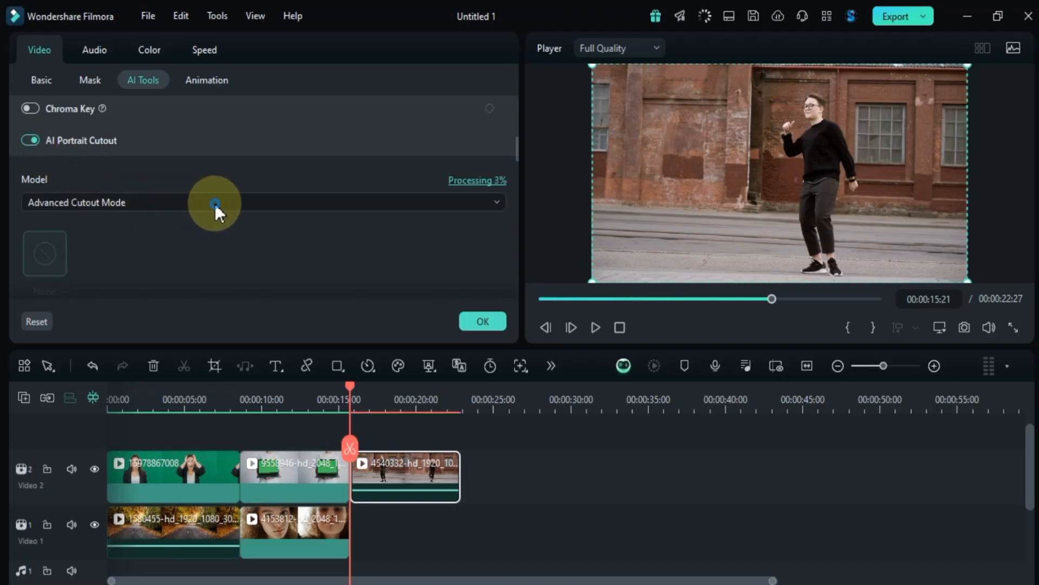
pyautogui.click(215, 202)
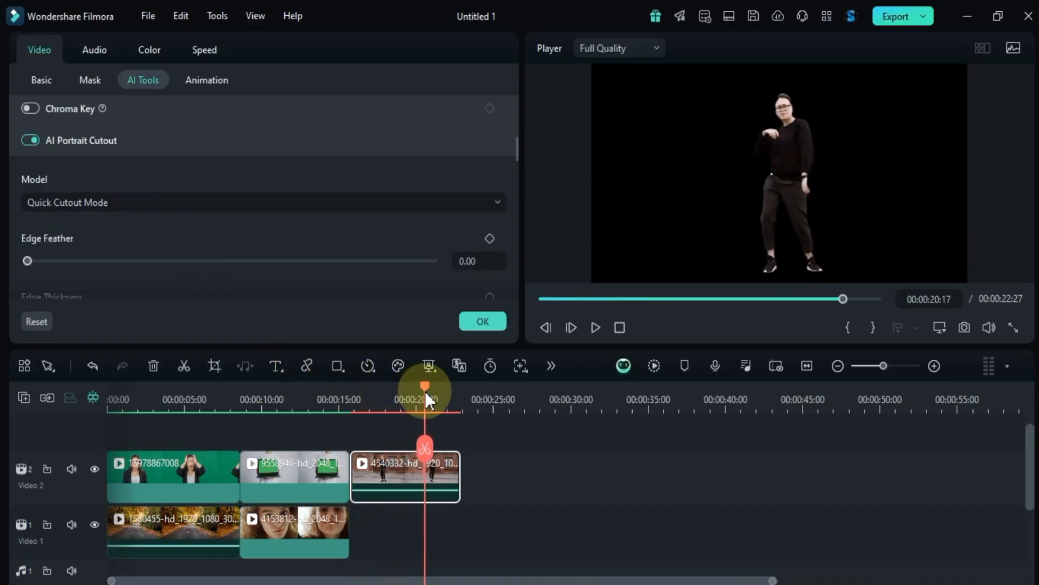
pyautogui.moveTo(425, 387); pyautogui.dragTo(368, 388)
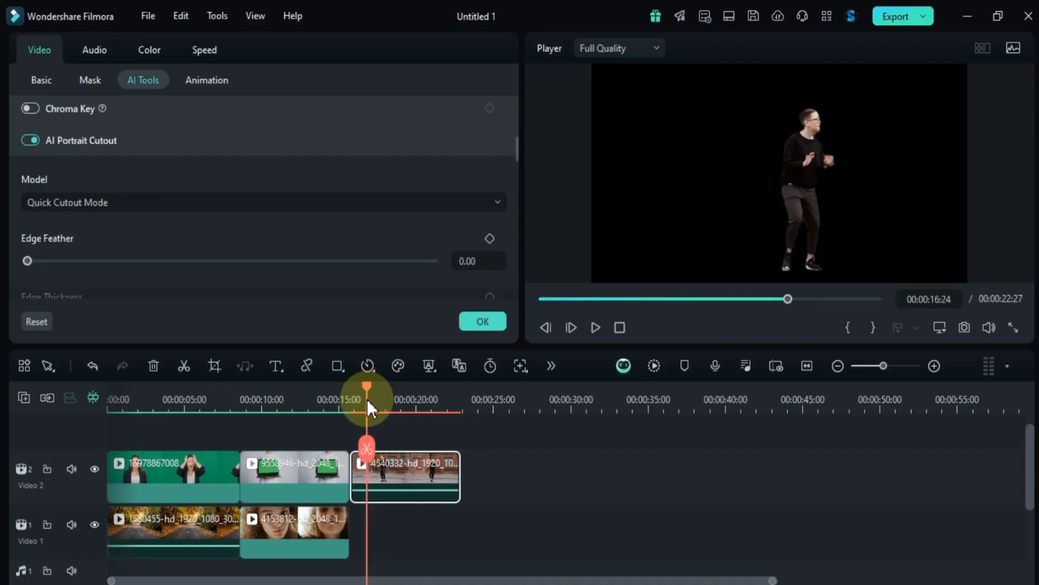
pyautogui.click(262, 202)
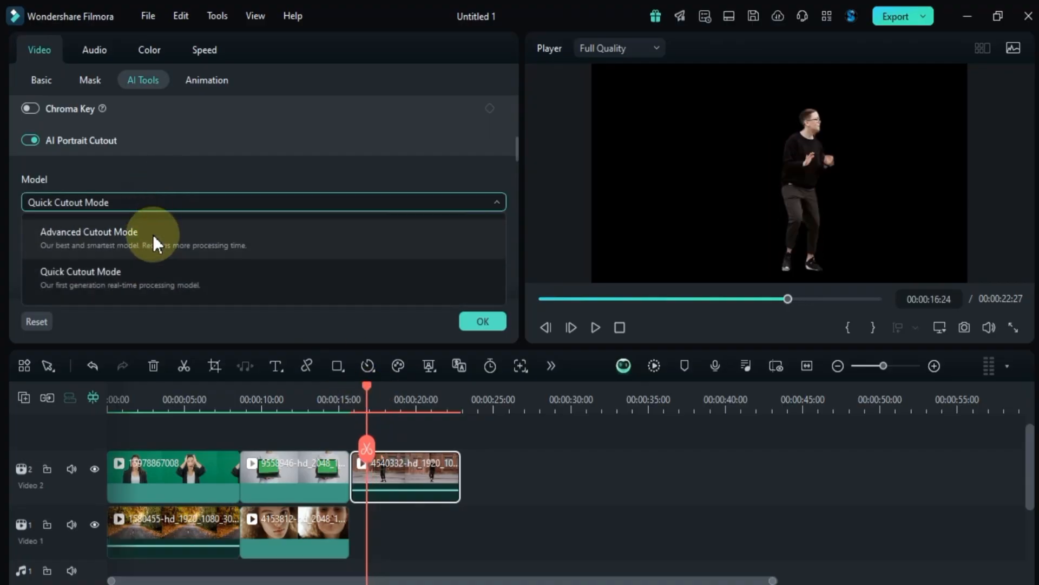
pyautogui.click(89, 232)
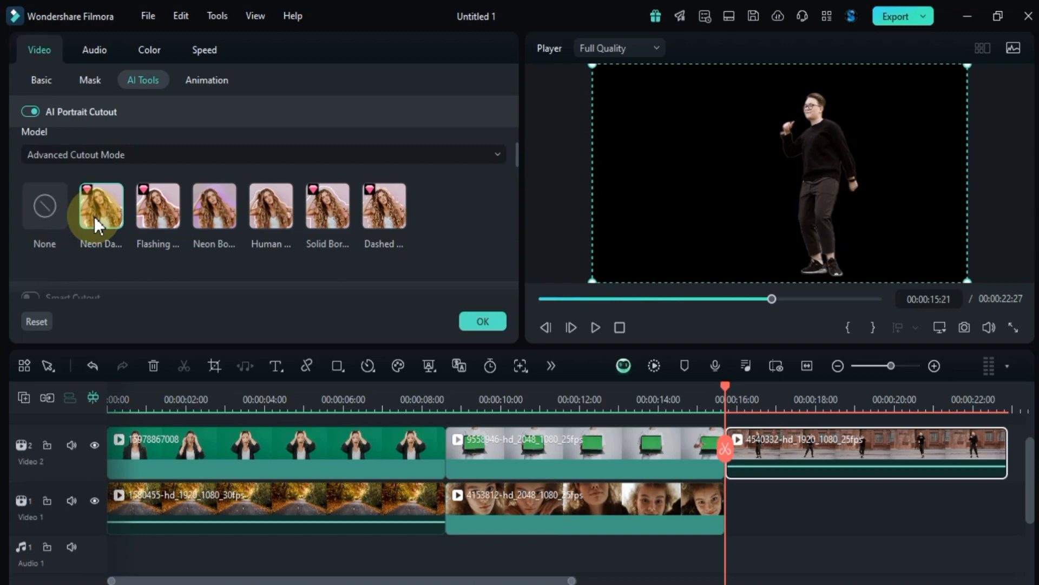
# Step: Add a neon border to the dancer with small radius, zero duration, and yellow colour
pyautogui.click(100, 206)
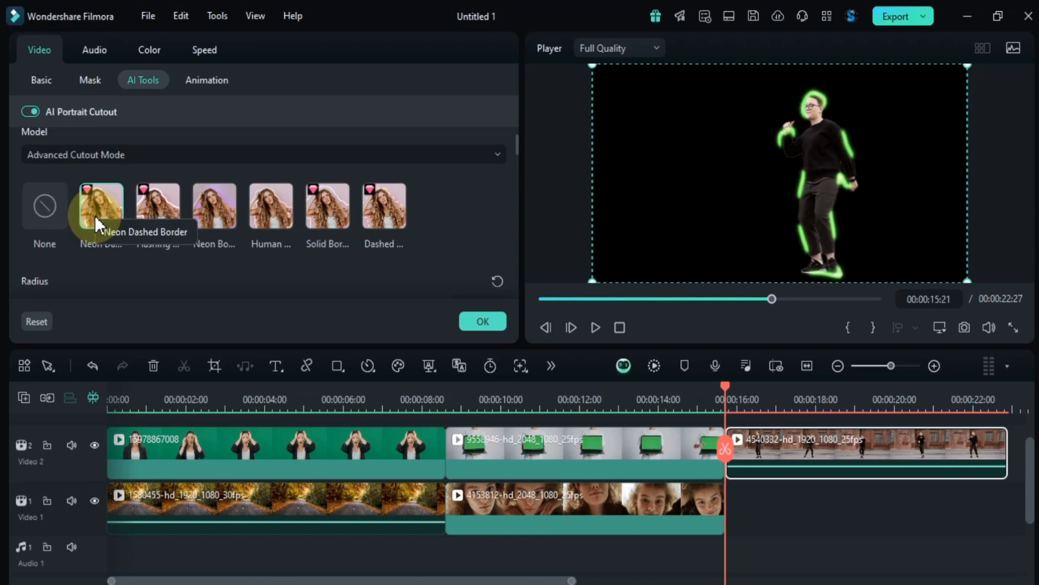
pyautogui.click(595, 328)
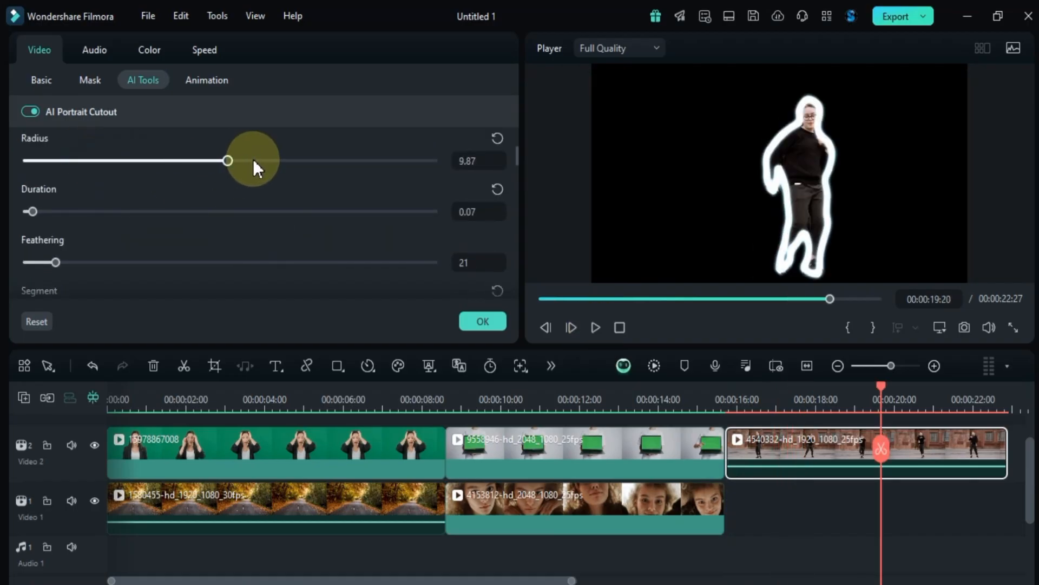
pyautogui.moveTo(227, 160); pyautogui.dragTo(39, 160)
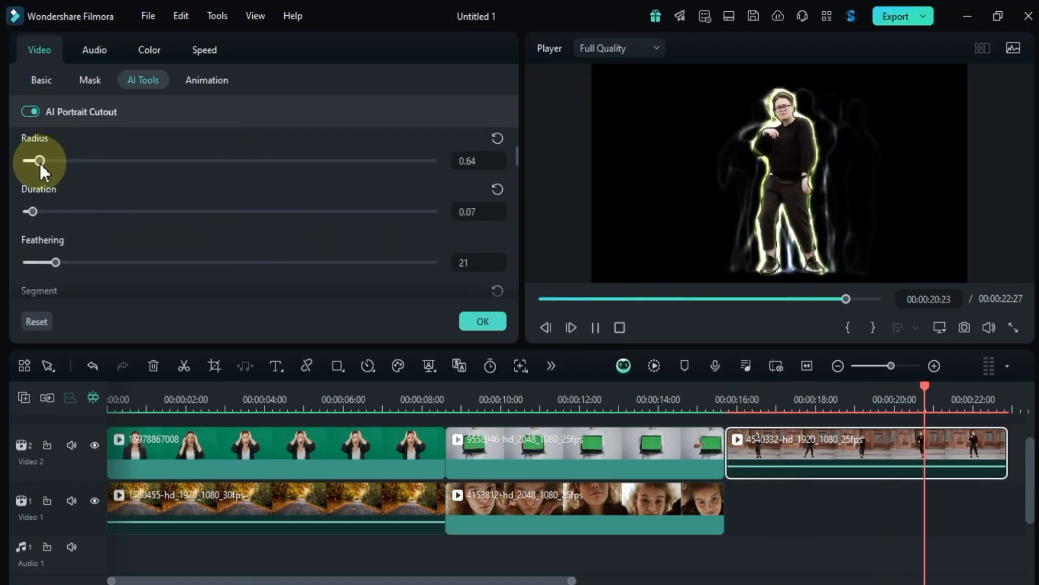
pyautogui.moveTo(32, 211); pyautogui.dragTo(246, 211)
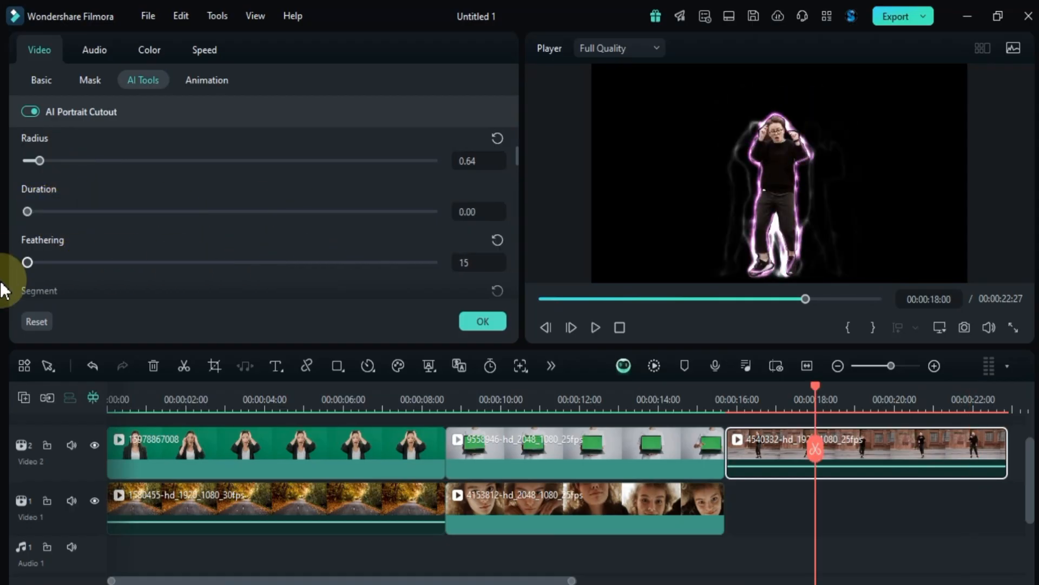
pyautogui.scroll(-3)
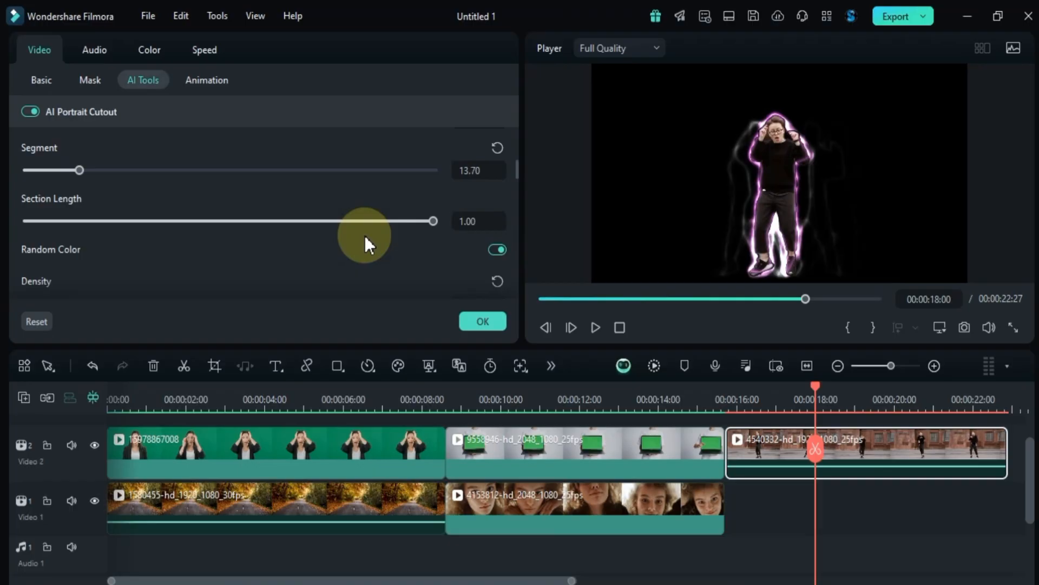
pyautogui.click(38, 261)
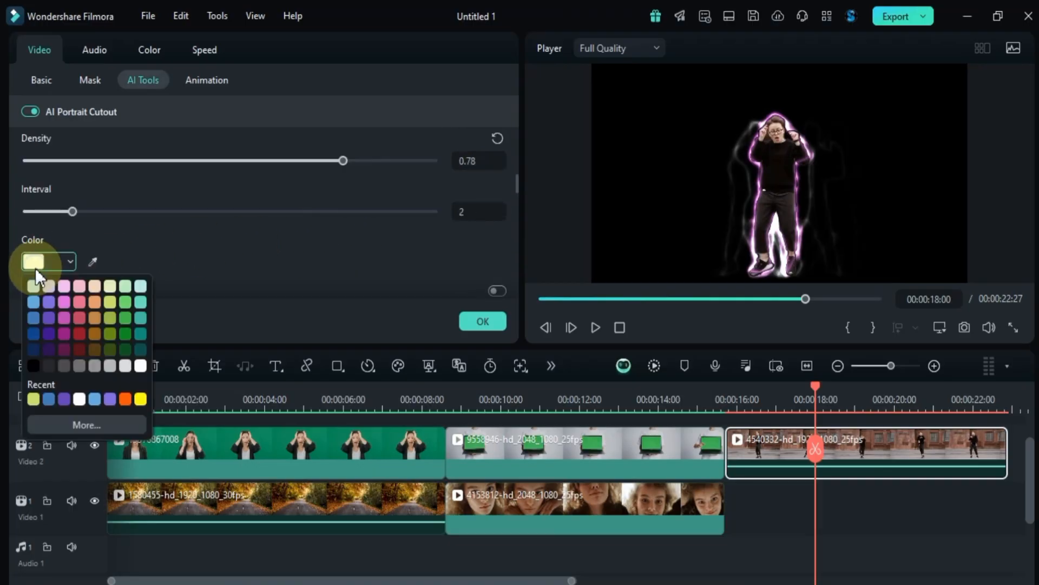
pyautogui.click(143, 398)
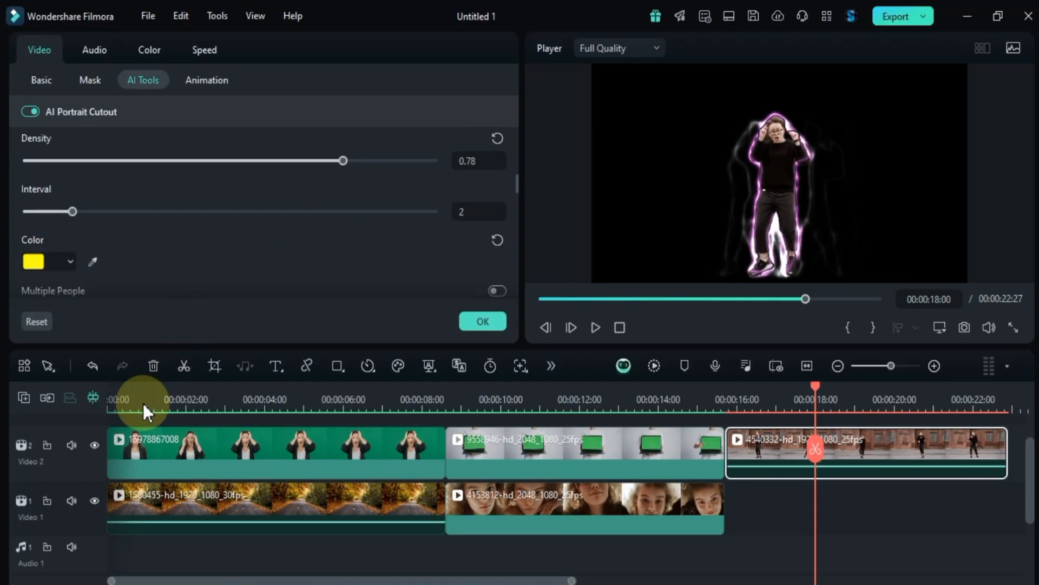
pyautogui.click(595, 327)
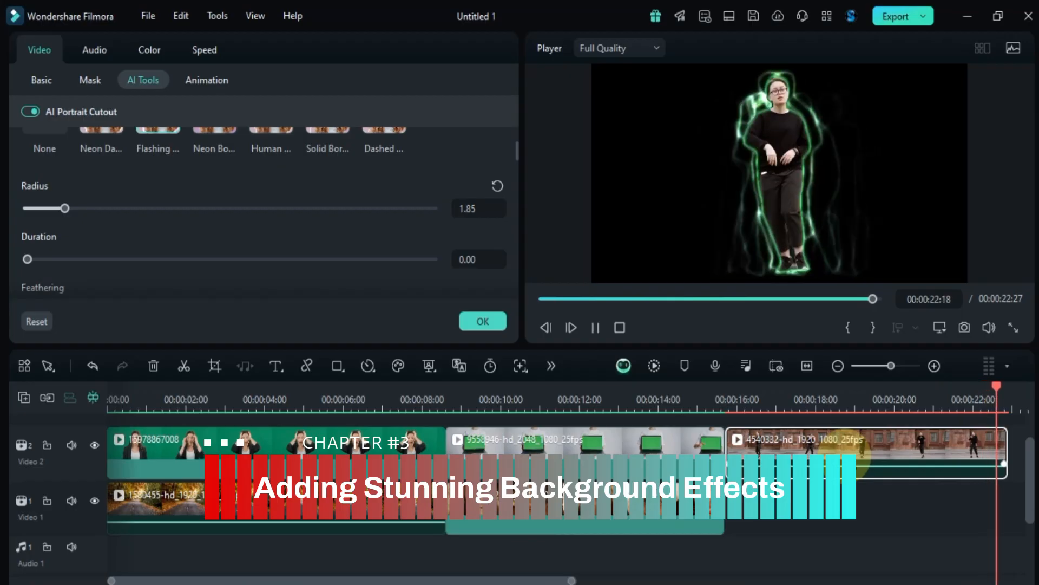
# Step: Confirm the portrait cutout and add the 'Retro 80s style grid sun' stock animation to Video 1
pyautogui.click(596, 327)
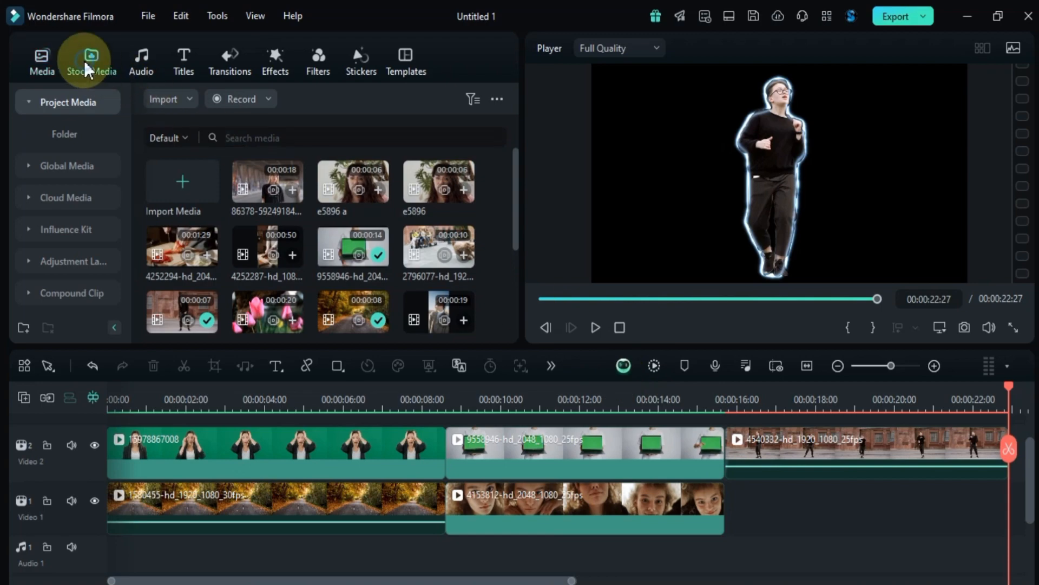
pyautogui.click(91, 58)
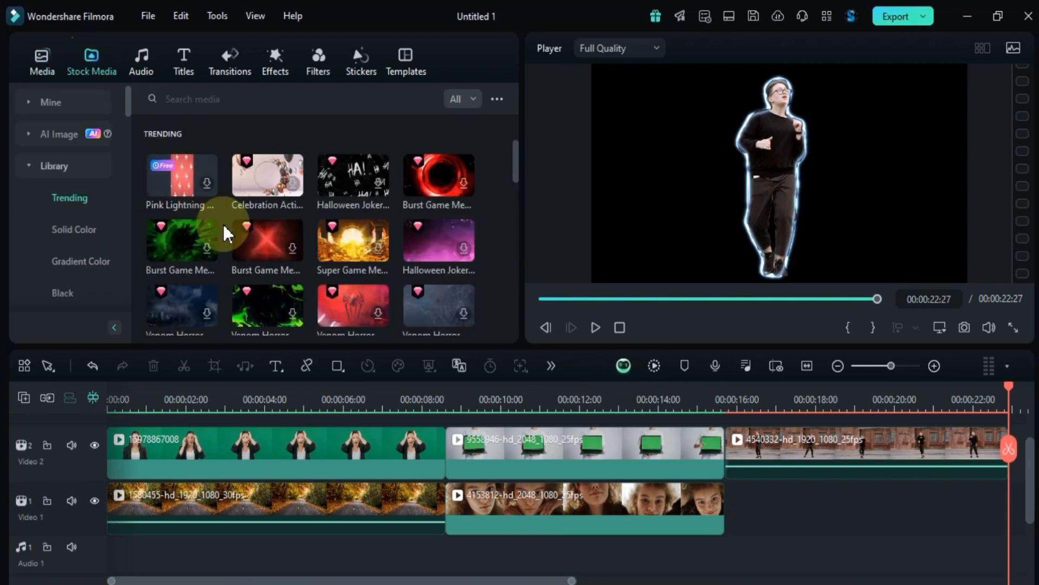
pyautogui.scroll(-3)
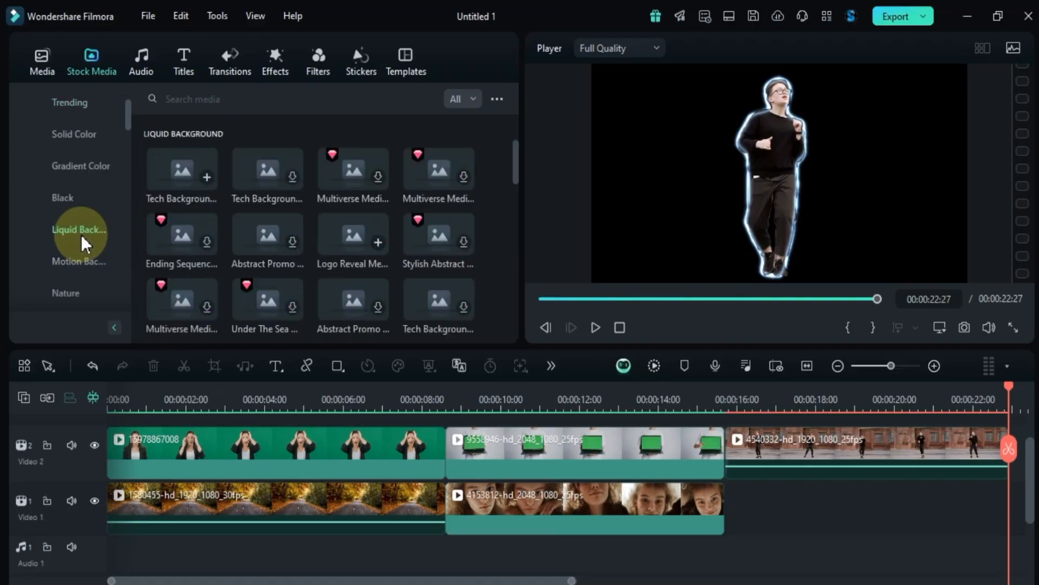
pyautogui.scroll(-3)
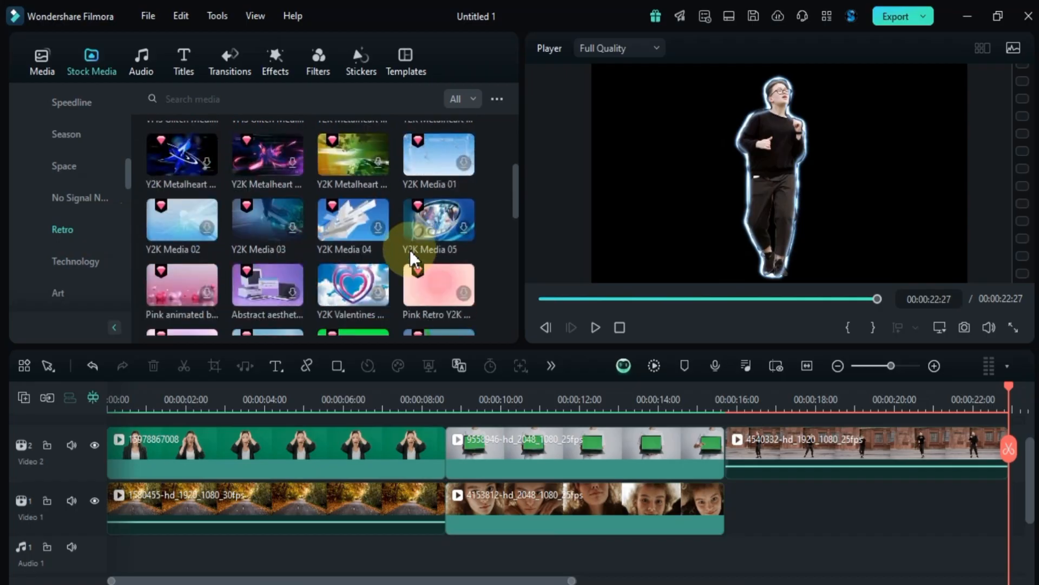
pyautogui.scroll(-3)
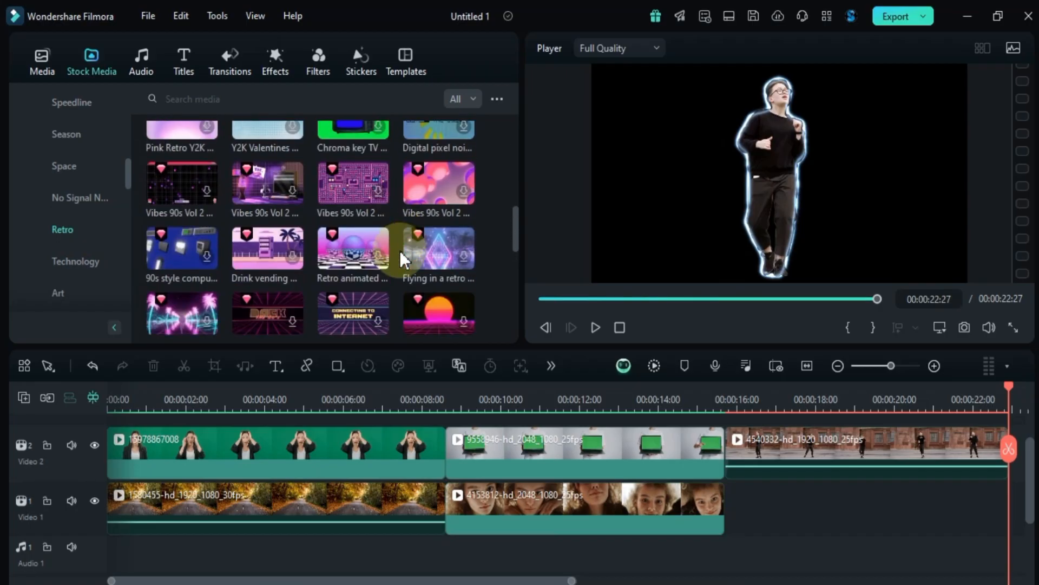
pyautogui.click(439, 220)
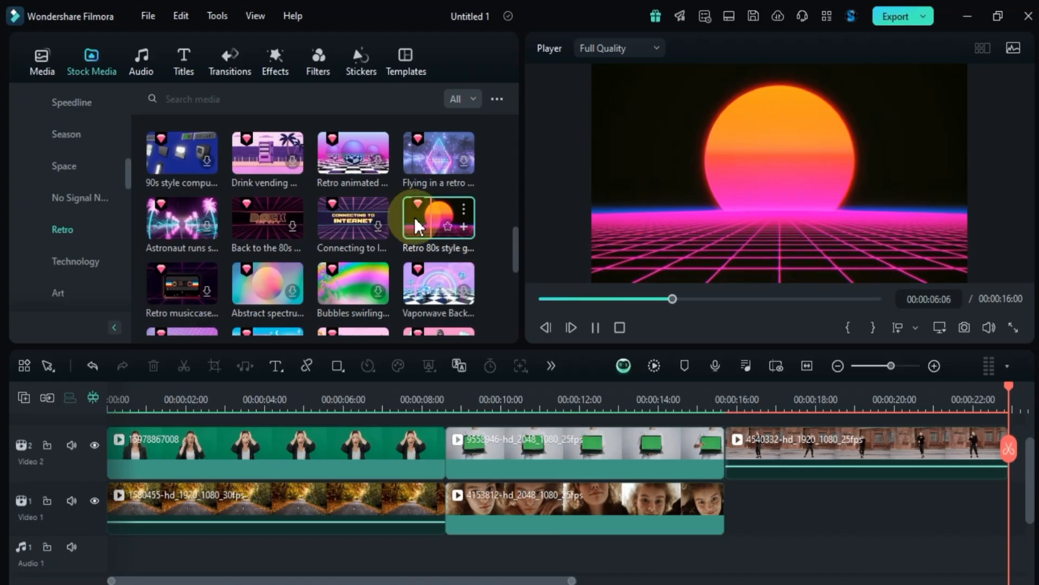
pyautogui.moveTo(438, 220); pyautogui.dragTo(754, 511)
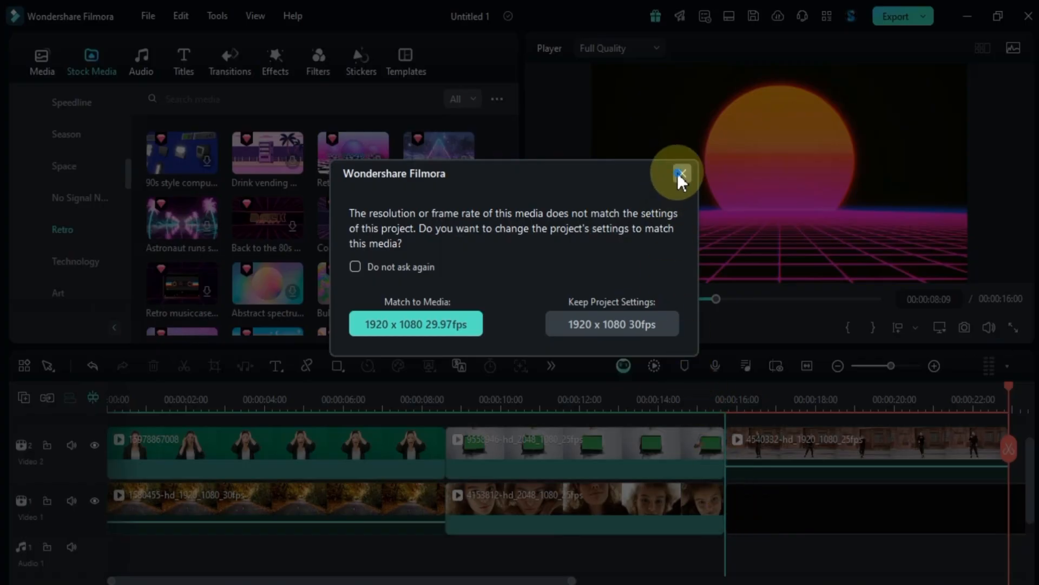
# Step: Dismiss the resolution mismatch prompt and preview the sun-grid background behind the dancer's cutout
pyautogui.click(681, 174)
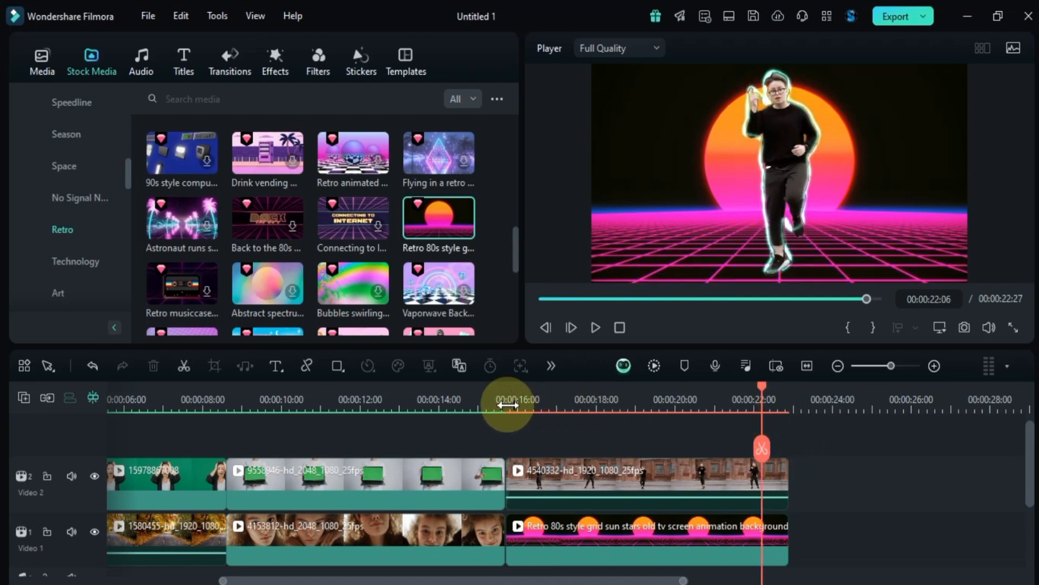
pyautogui.click(654, 366)
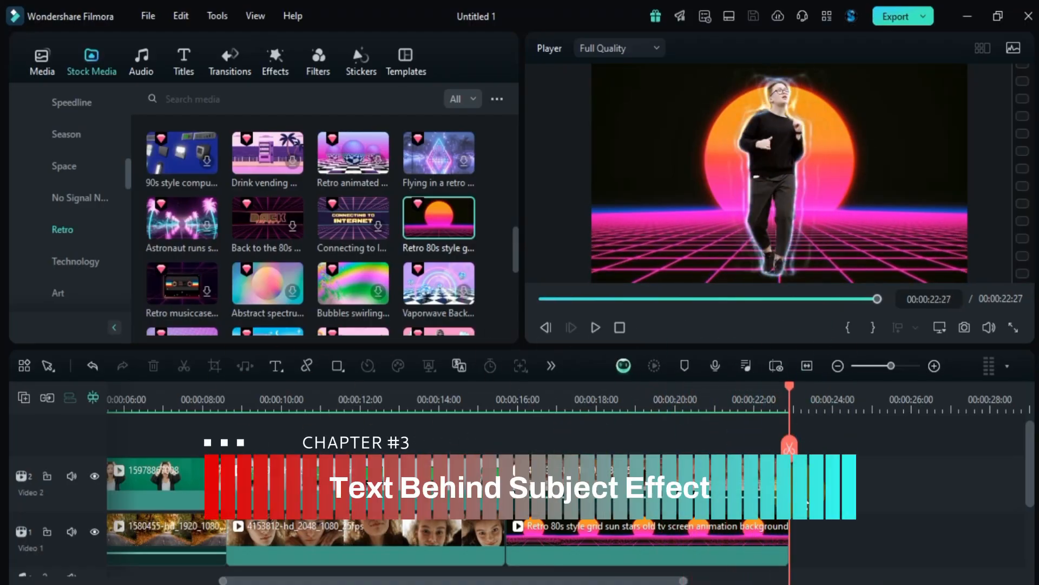
# Step: Enable AI Portrait Cutout in Quick Cutout Mode on the 86378 woman clip and review playback
pyautogui.click(41, 57)
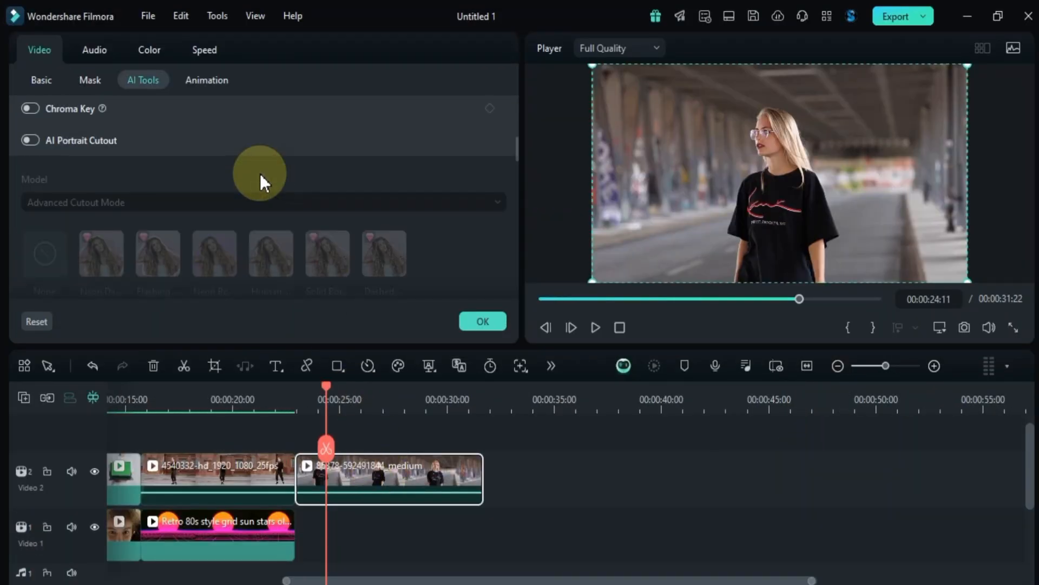
pyautogui.click(30, 140)
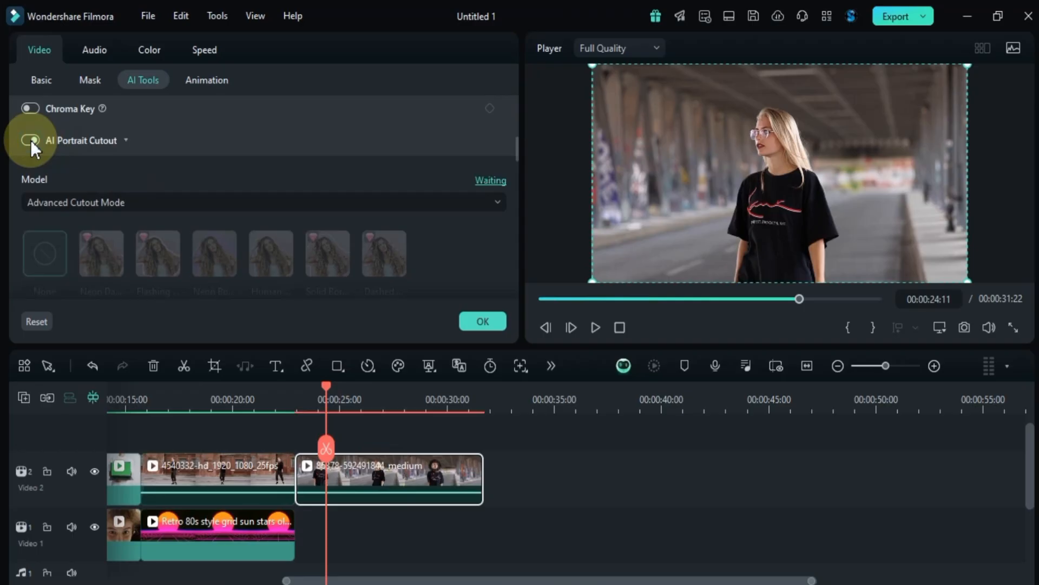
pyautogui.click(28, 140)
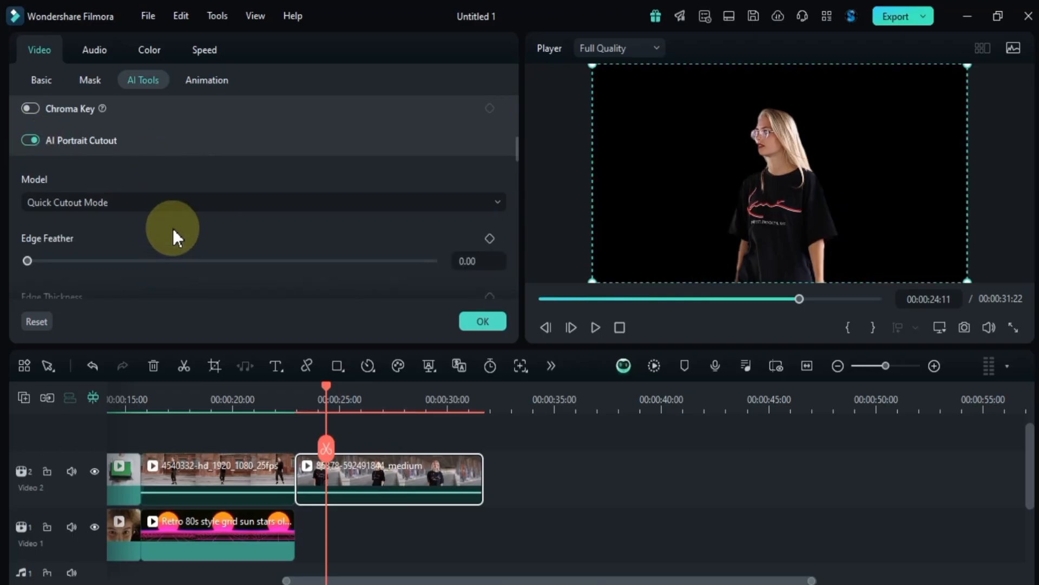
pyautogui.click(595, 328)
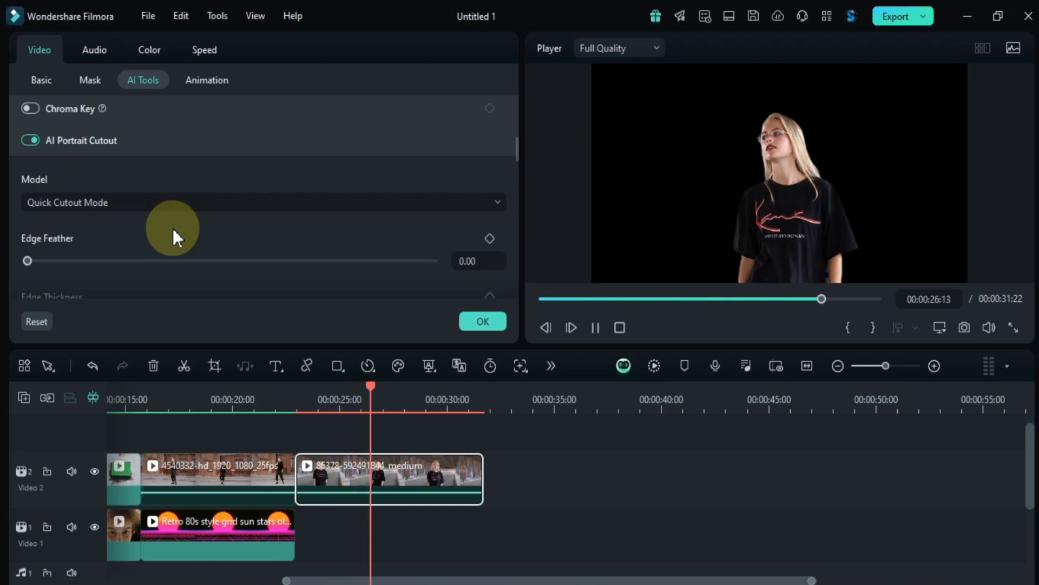
pyautogui.click(595, 327)
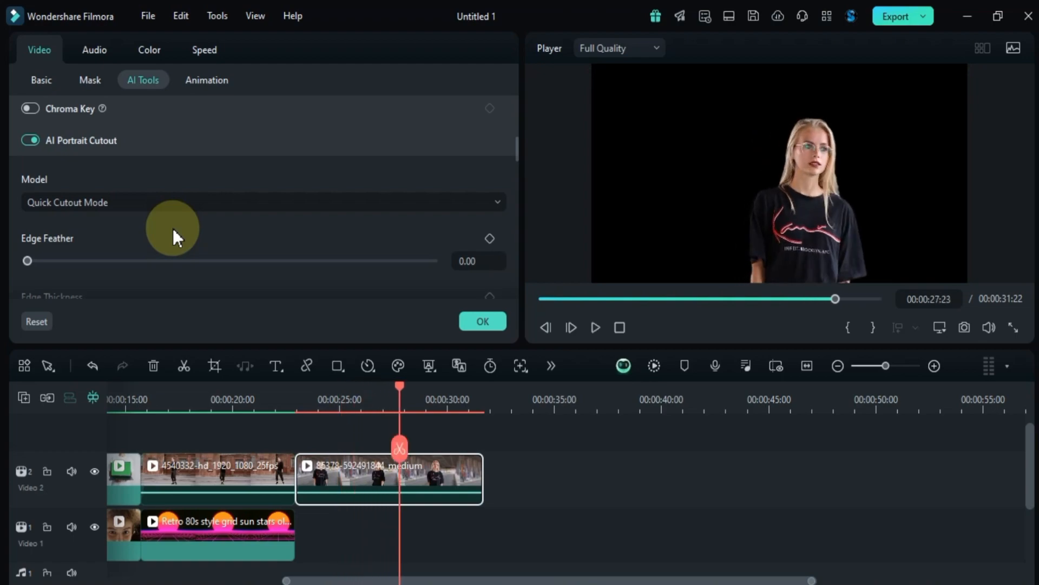
pyautogui.click(429, 365)
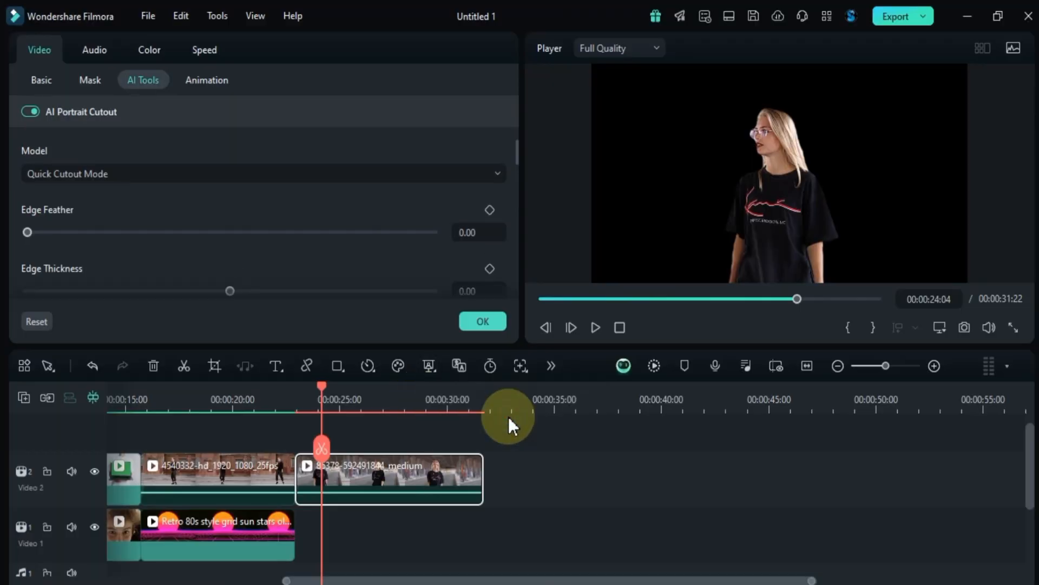
# Step: Confirm the cutout and put a Quick Text 'Text Here' title on a new track above Video 2
pyautogui.click(483, 321)
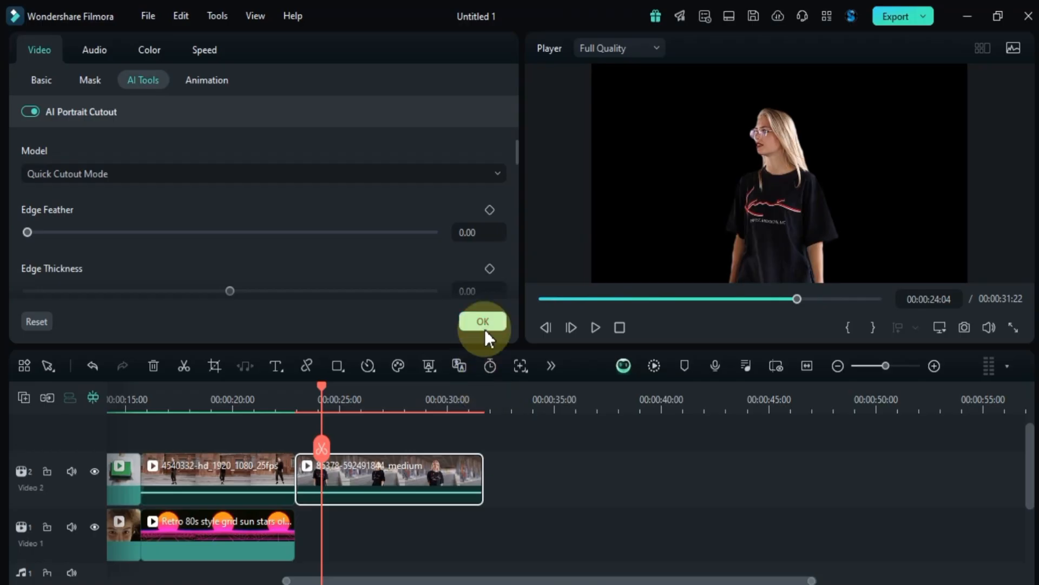
pyautogui.click(483, 322)
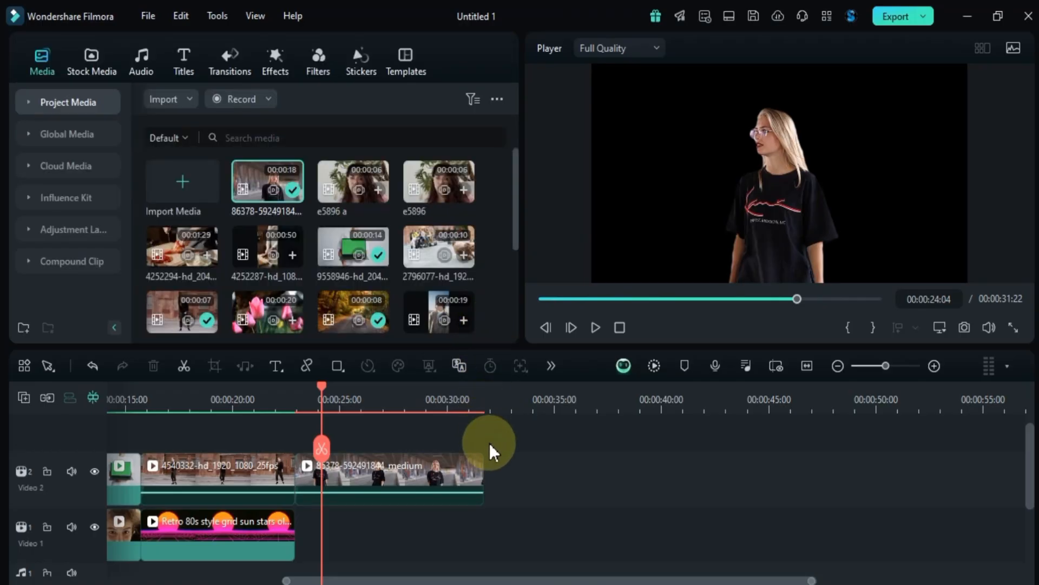
pyautogui.click(276, 365)
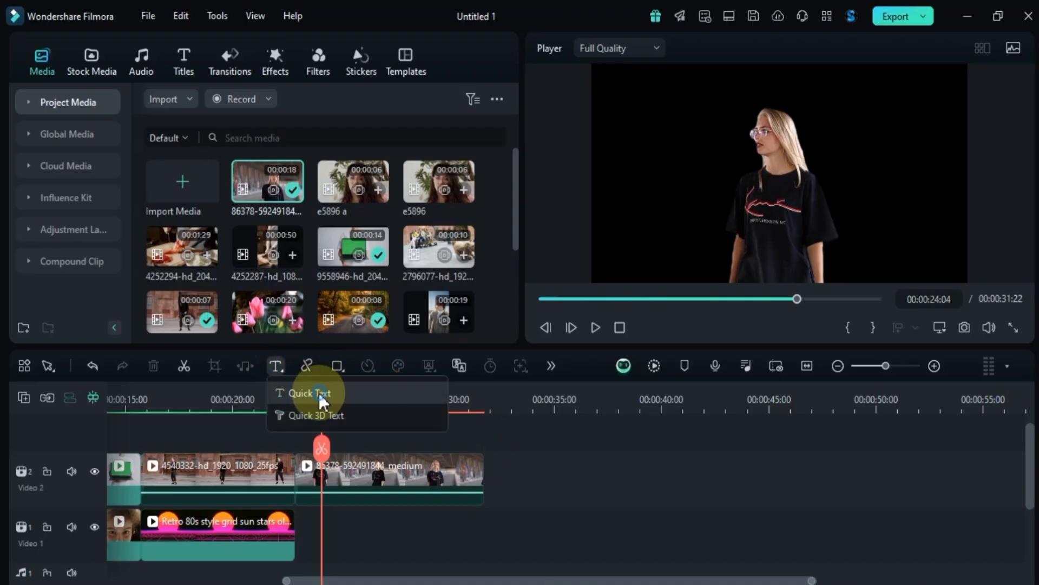
pyautogui.click(302, 393)
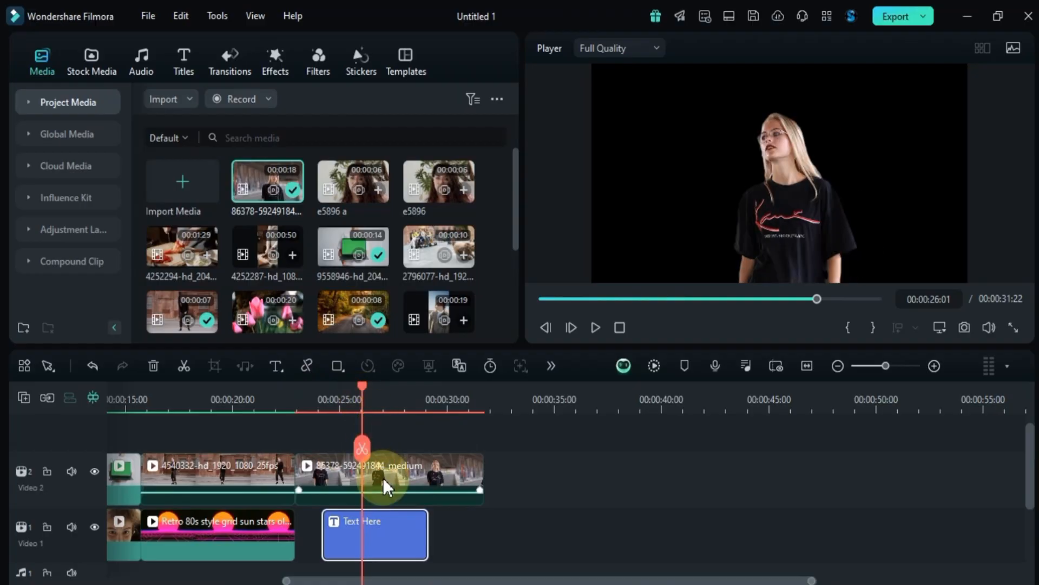
pyautogui.click(377, 532)
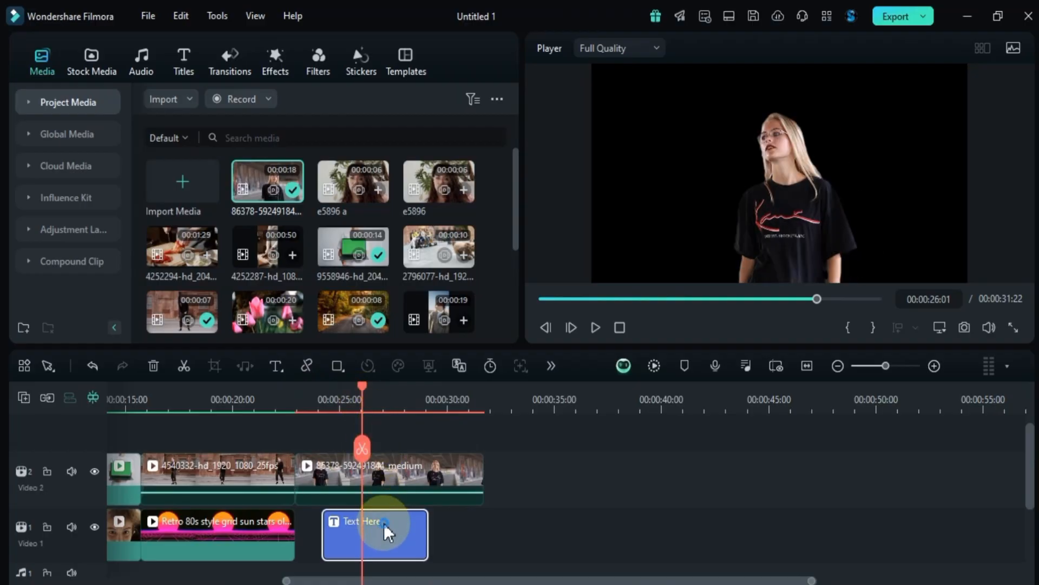
pyautogui.moveTo(375, 534); pyautogui.dragTo(374, 464)
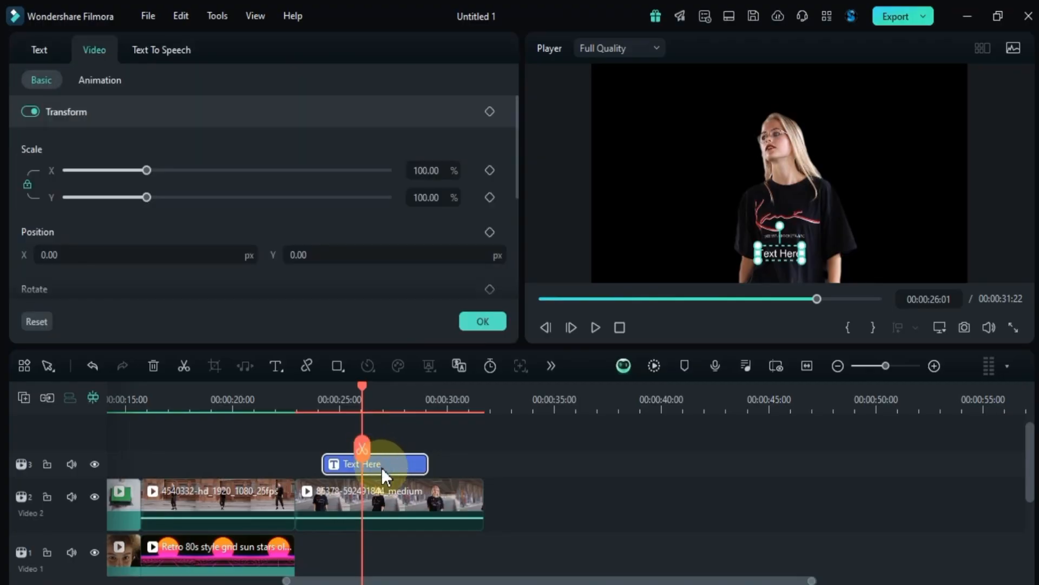
# Step: Change the title's text to 'BACKGROUND TEXT'
pyautogui.click(39, 50)
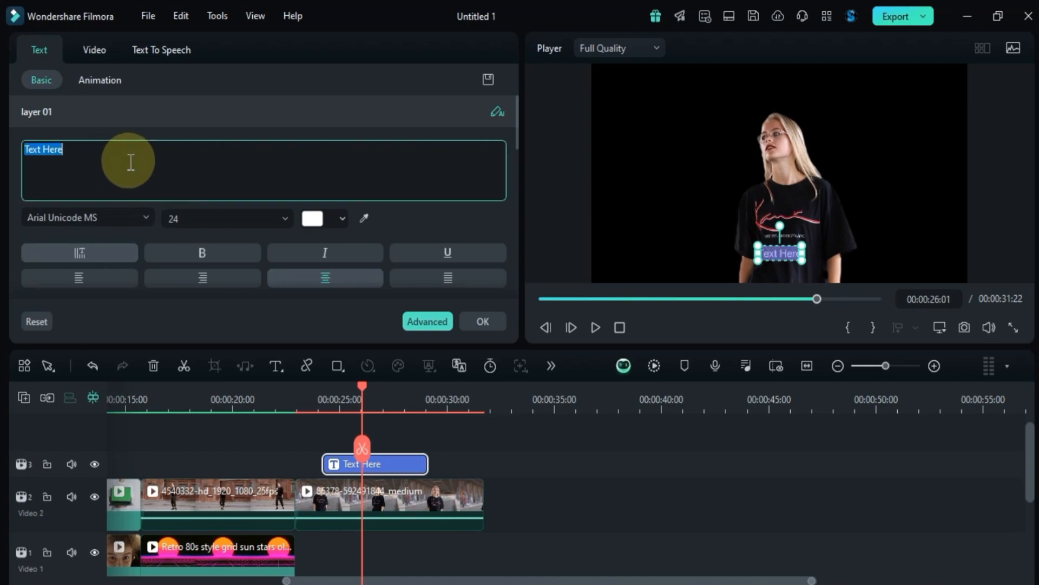
pyautogui.write('BAC')
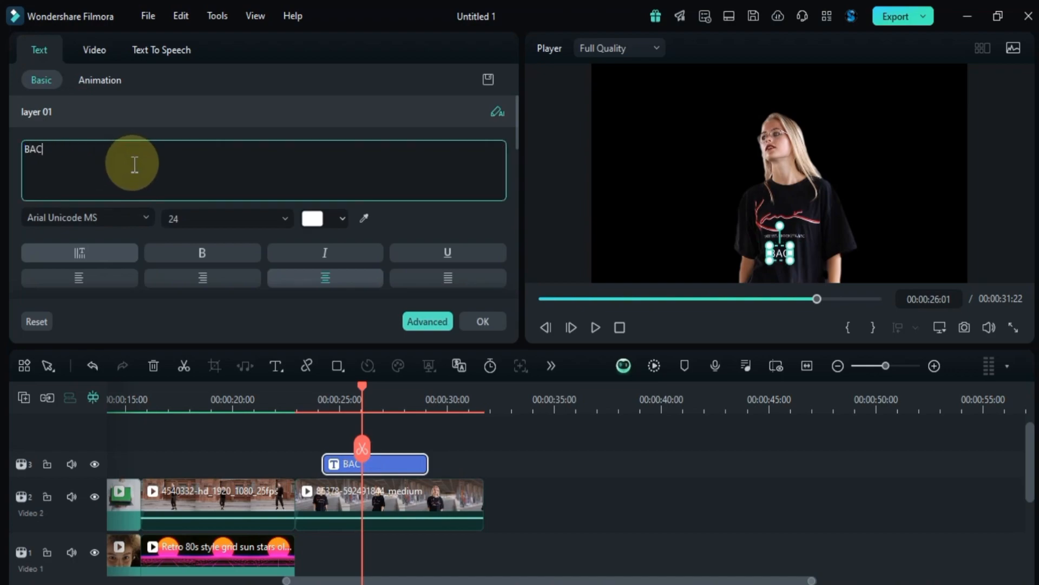
pyautogui.write('KGROUND TEXT')
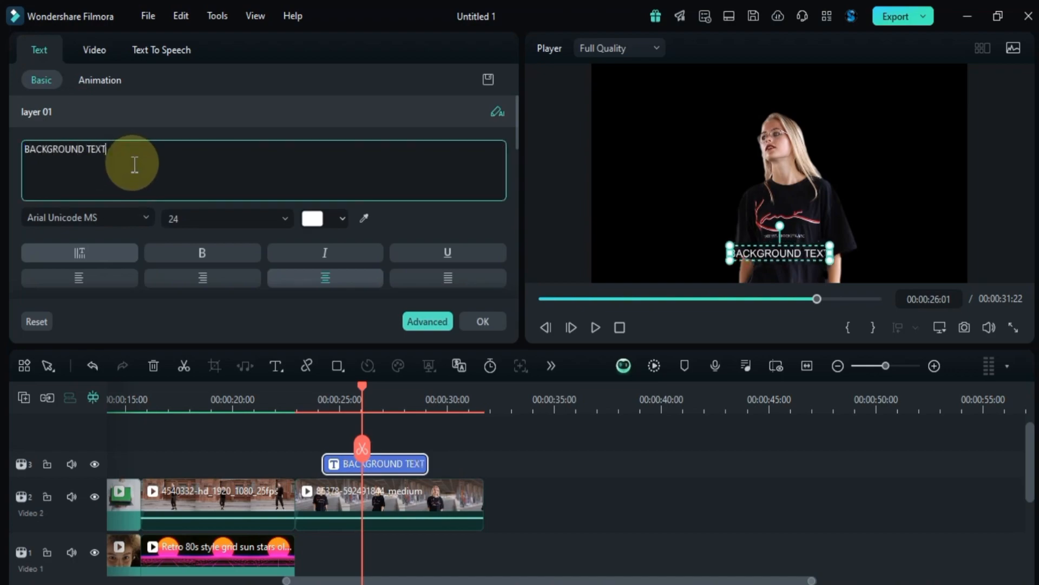
# Step: Set the title font to Bebas, size 100, and colour it yellow
pyautogui.click(87, 218)
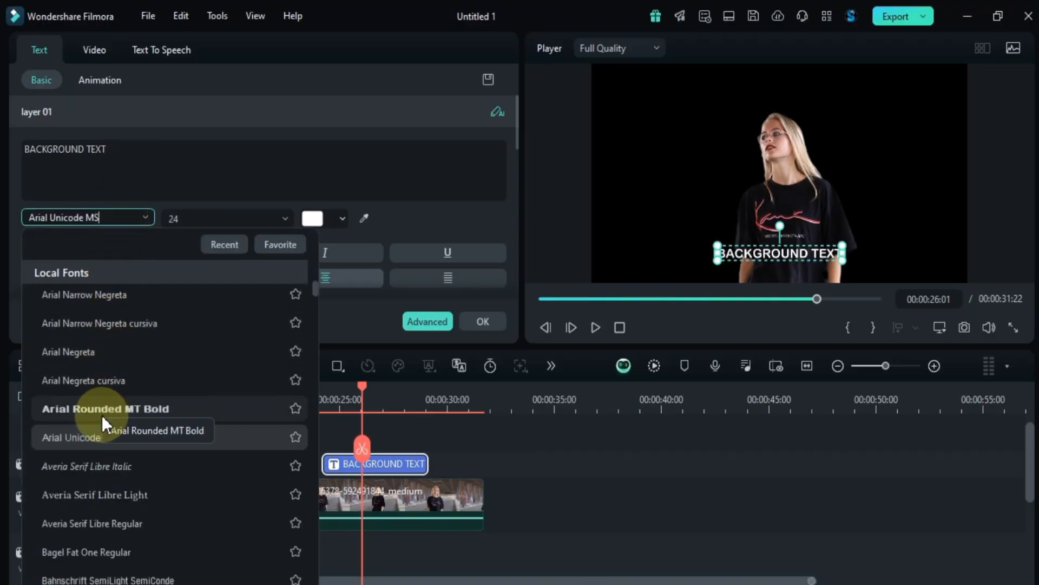
pyautogui.scroll(-3)
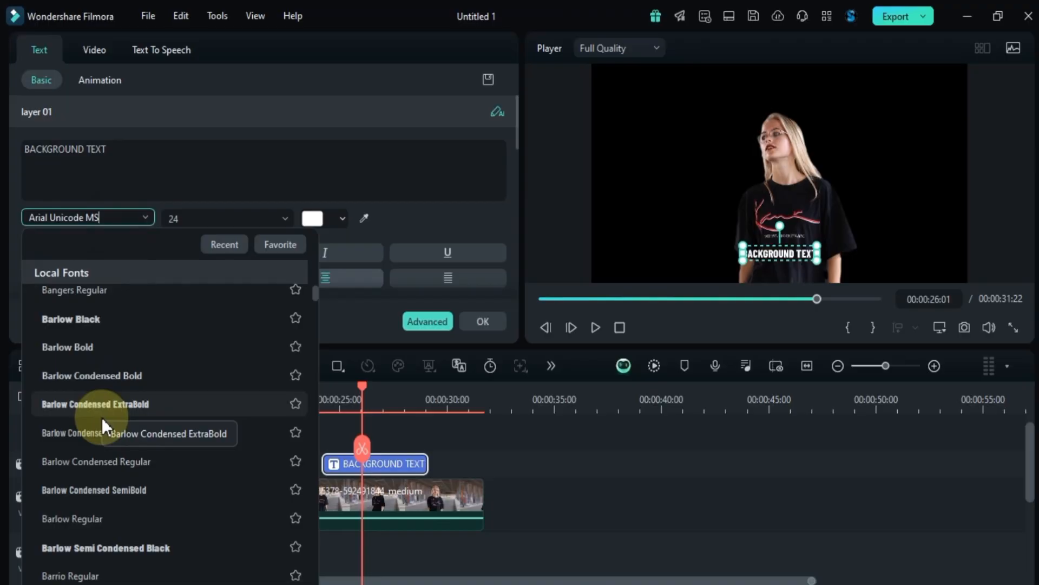
pyautogui.scroll(-3)
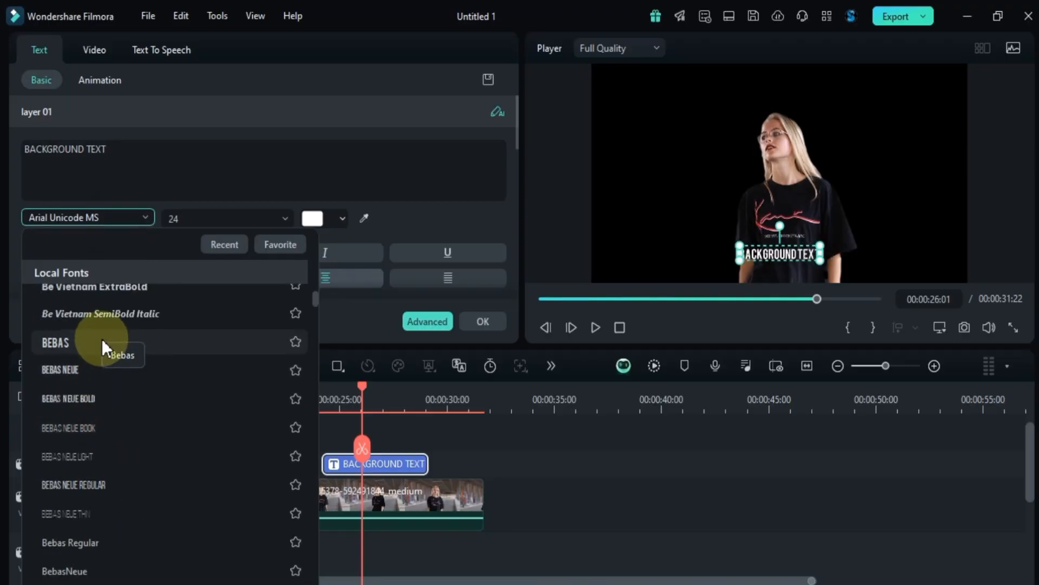
pyautogui.click(54, 343)
pyautogui.write('68')
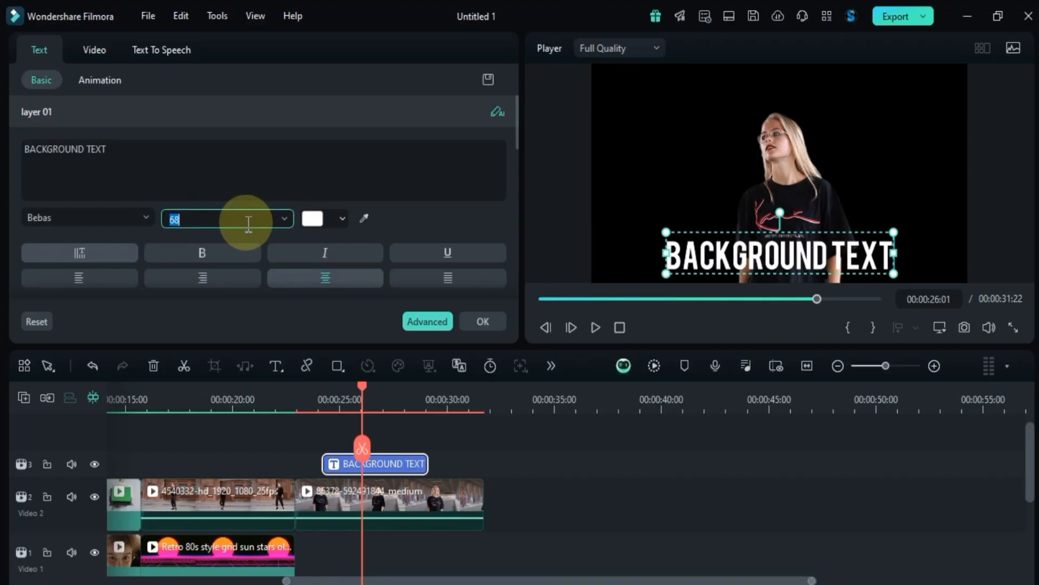
pyautogui.write('100')
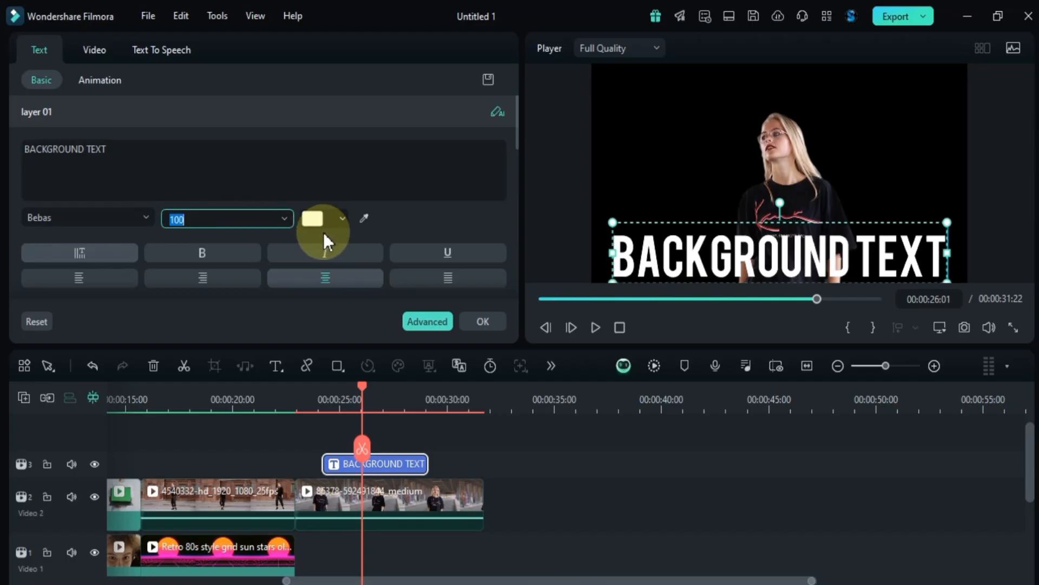
pyautogui.click(342, 219)
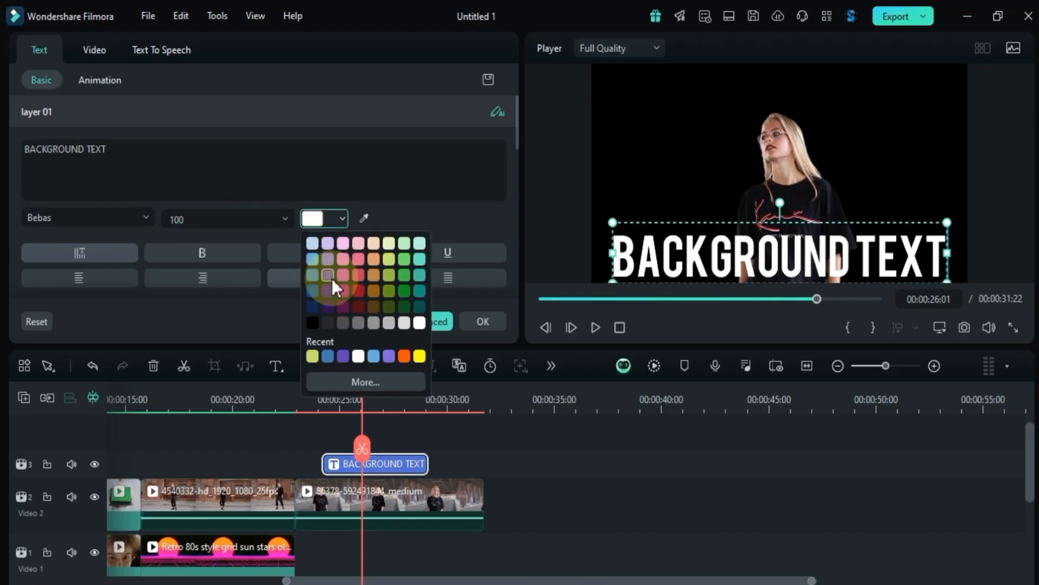
pyautogui.click(418, 356)
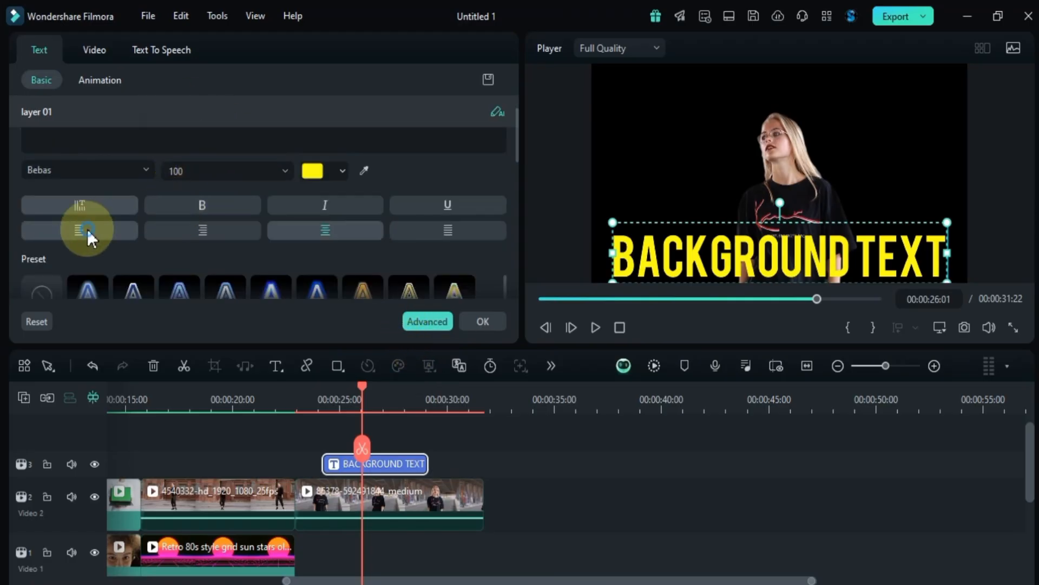
pyautogui.moveTo(469, 248)
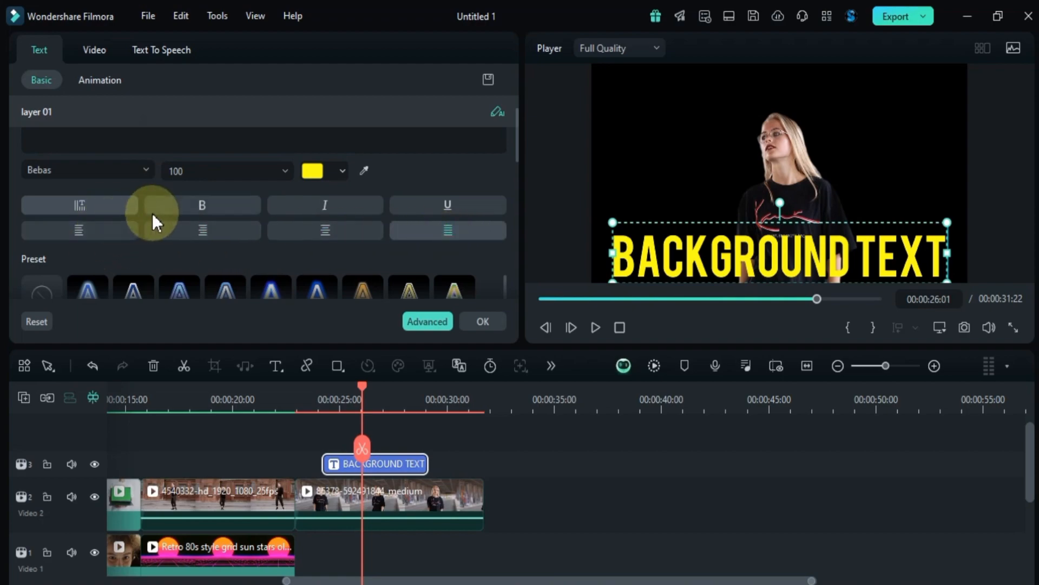
pyautogui.moveTo(324, 213)
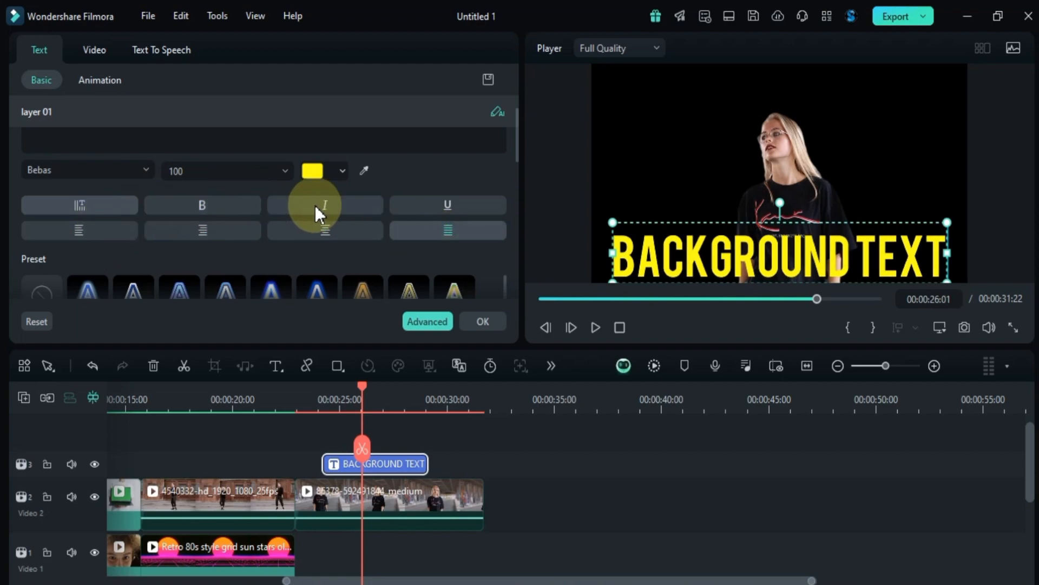
pyautogui.moveTo(472, 205)
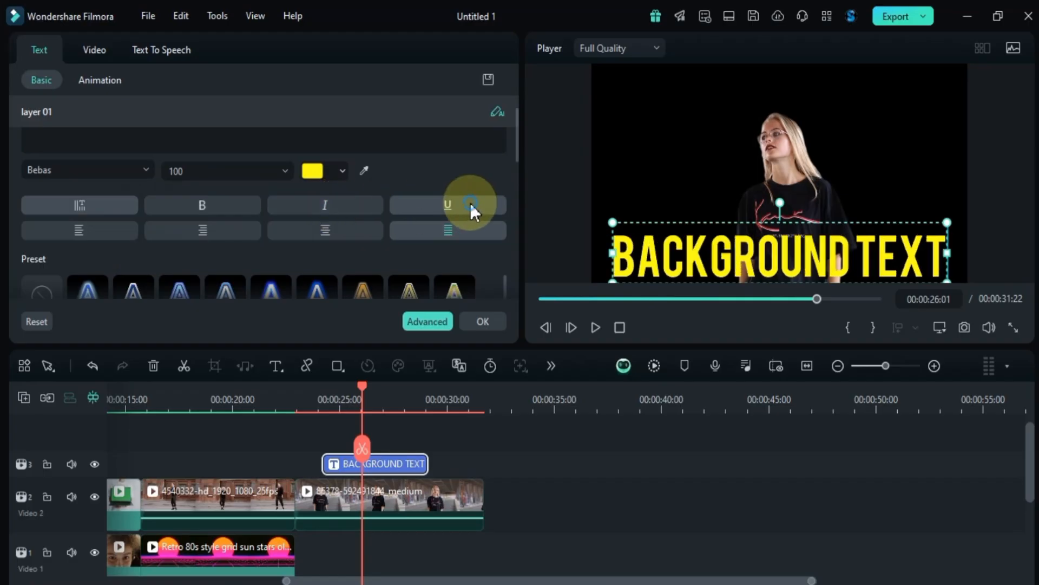
pyautogui.moveTo(173, 215)
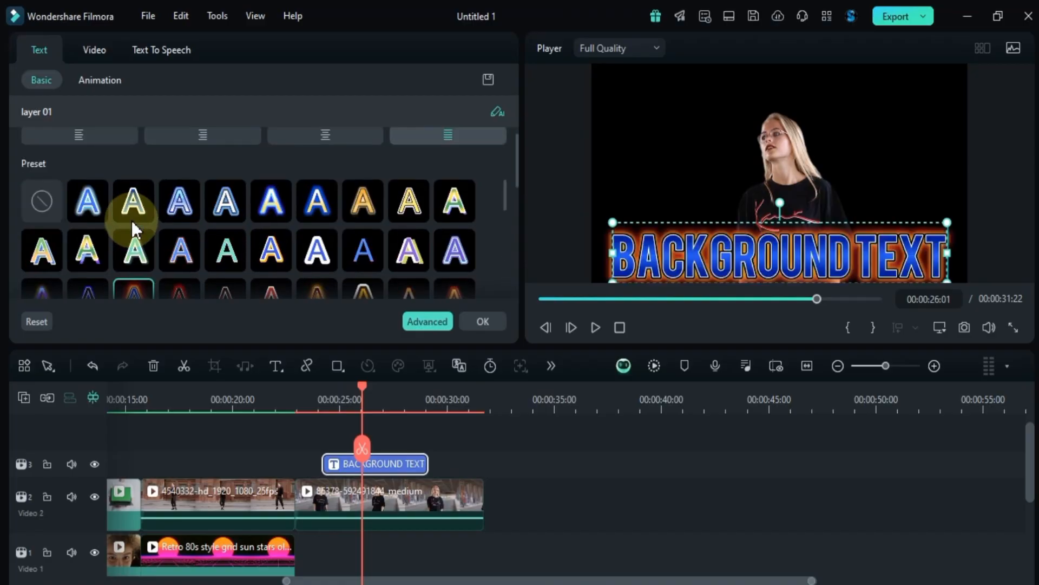
# Step: Try blue-glow and orange-gradient presets, settling on the white preset with red-blue glow
pyautogui.click(88, 200)
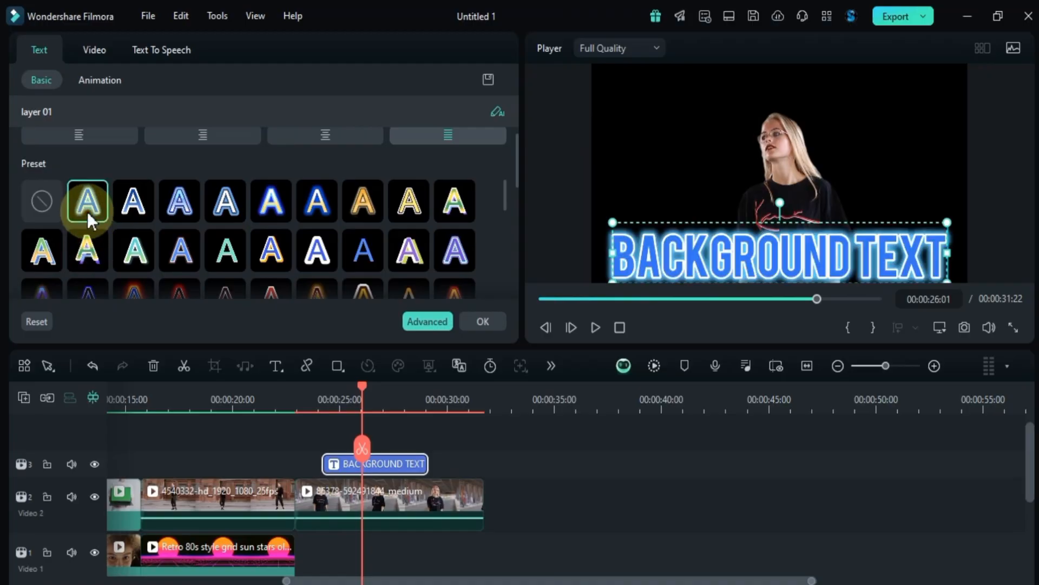
pyautogui.click(362, 204)
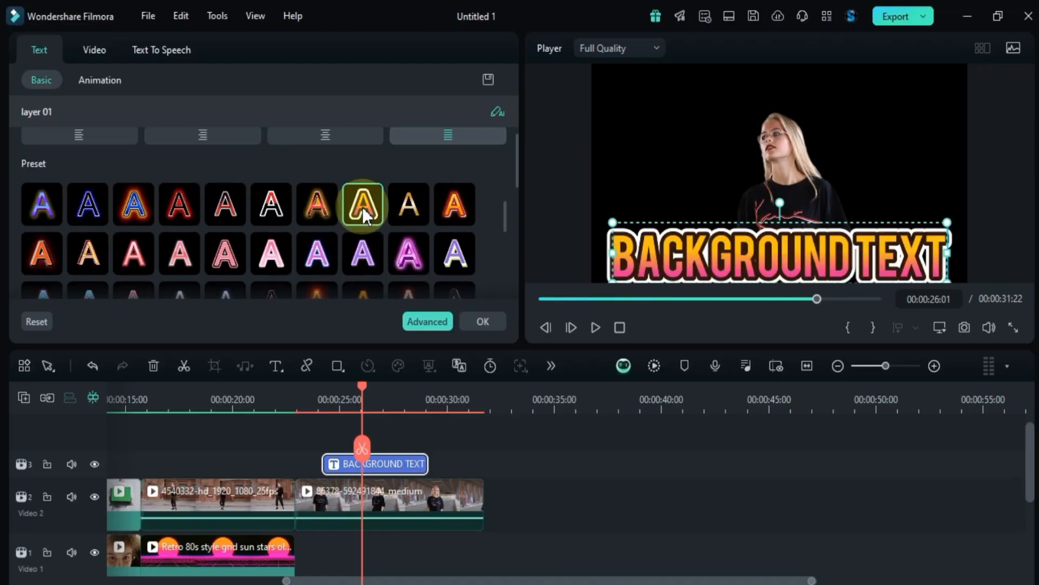
pyautogui.click(316, 208)
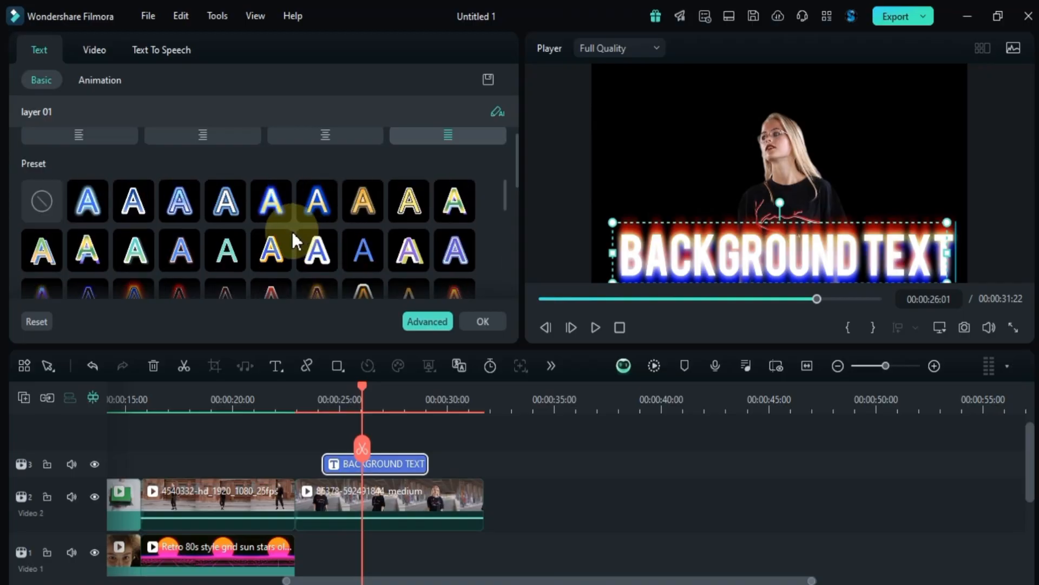
# Step: Set the title's Transform Position Y to 444 and select the BACKGROUND TEXT clip
pyautogui.click(93, 49)
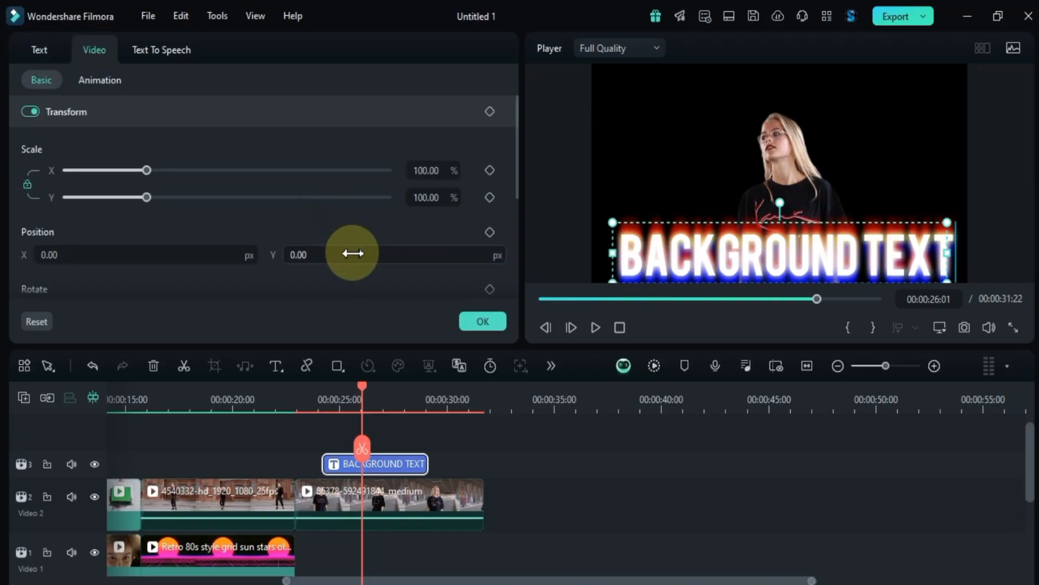
pyautogui.write('267.00')
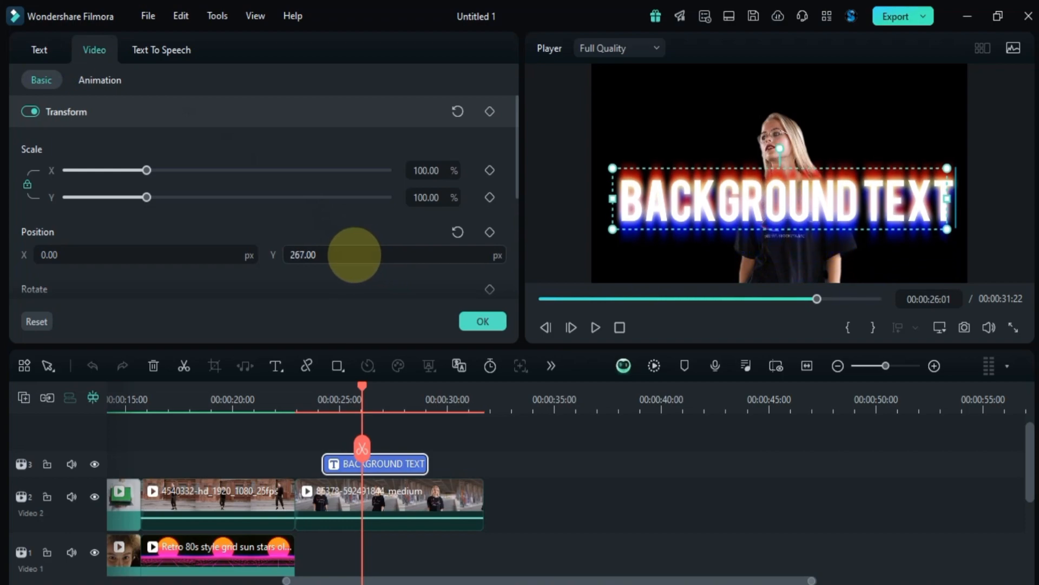
pyautogui.write('377.00')
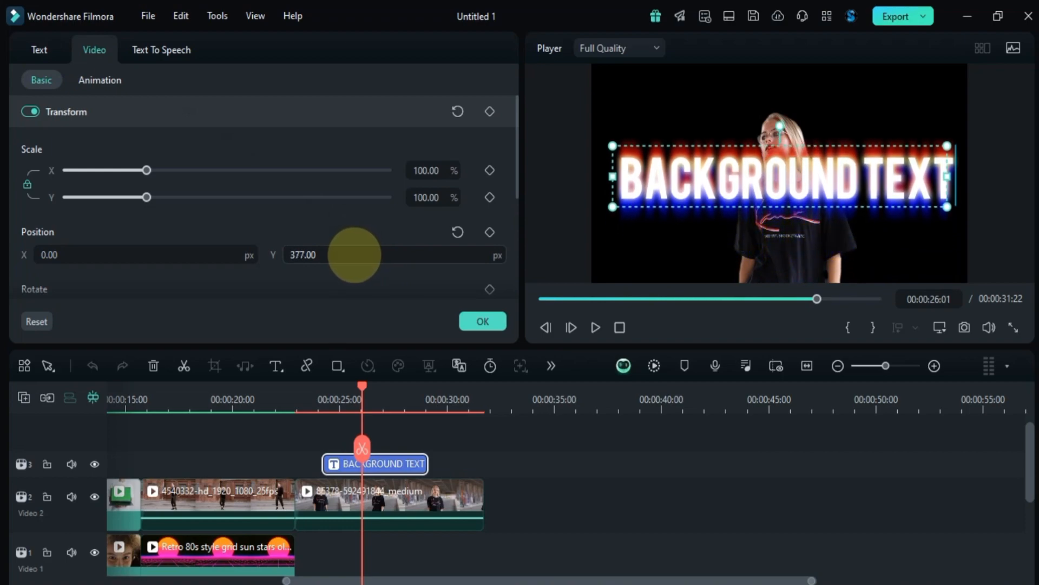
pyautogui.write('444.00')
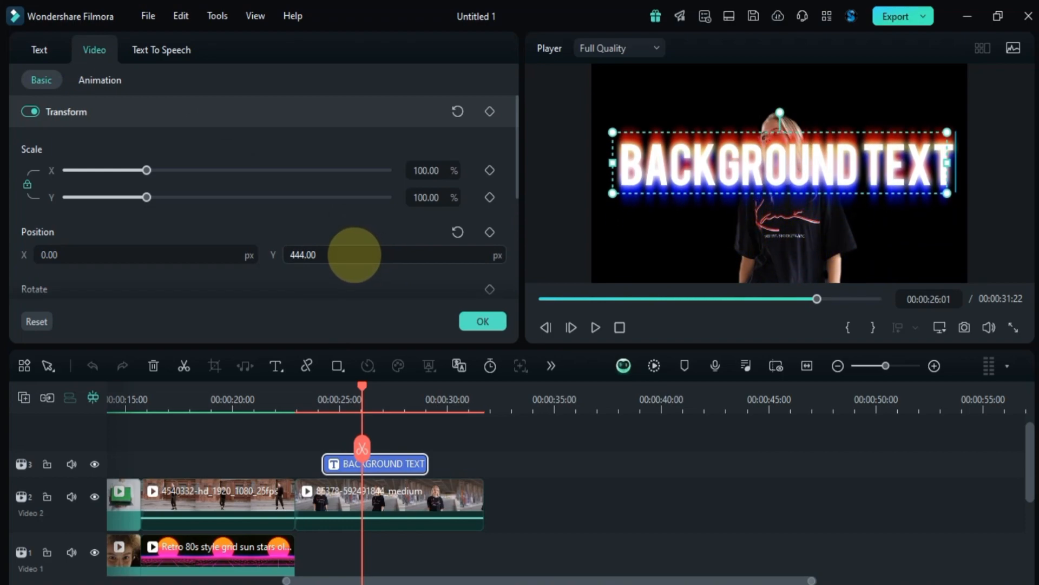
pyautogui.moveTo(398, 492)
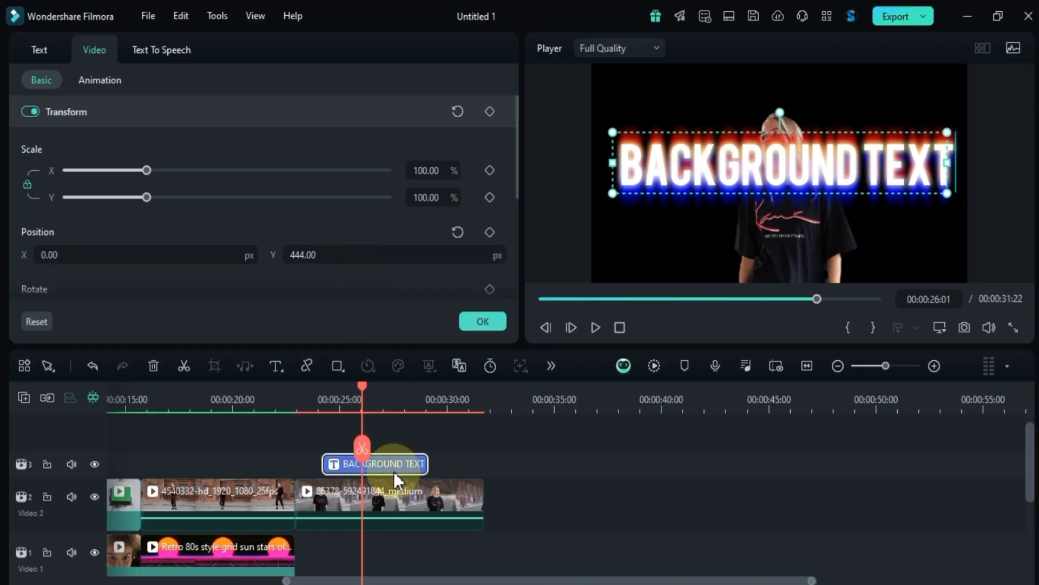
pyautogui.click(389, 512)
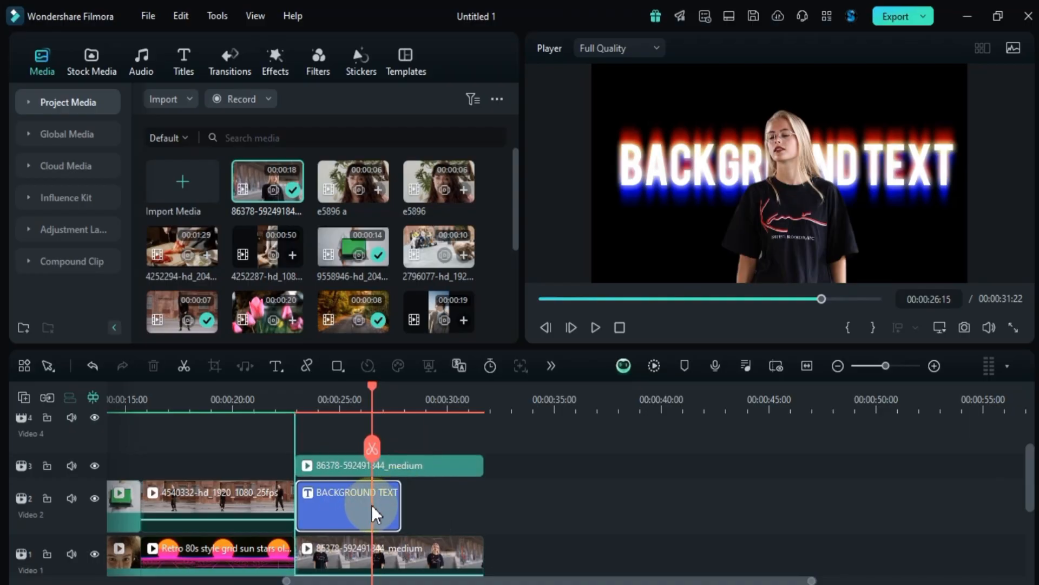
# Step: Move the title clip beneath the cutout clip and select the subject clip on Video 1
pyautogui.moveTo(399, 505); pyautogui.dragTo(477, 505)
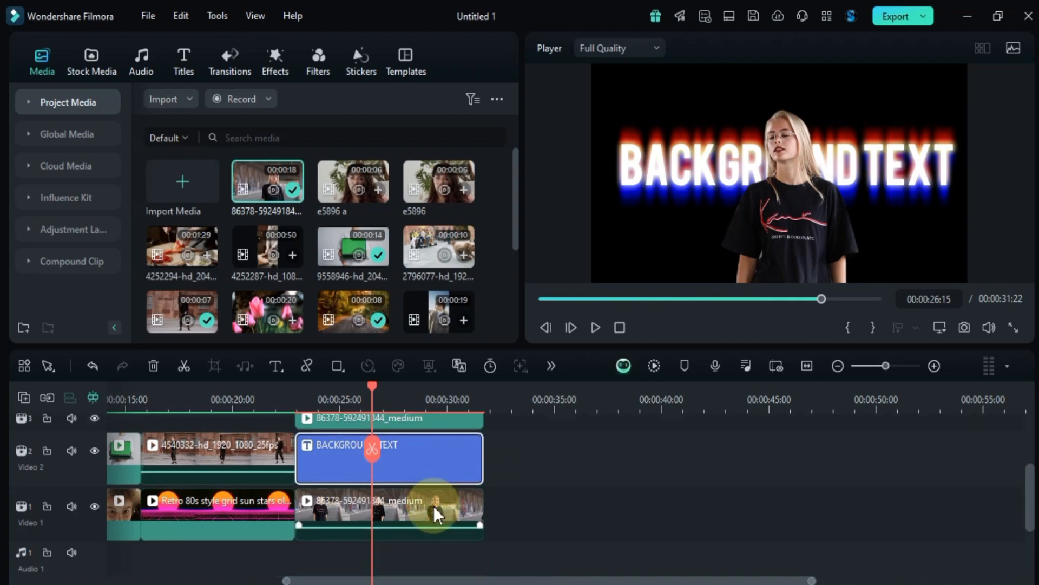
pyautogui.click(435, 516)
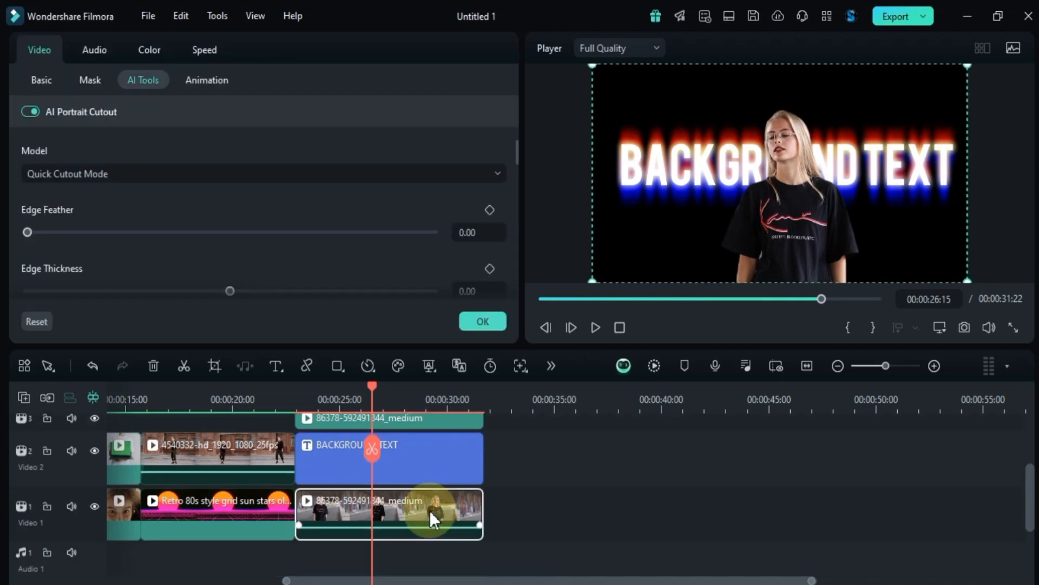